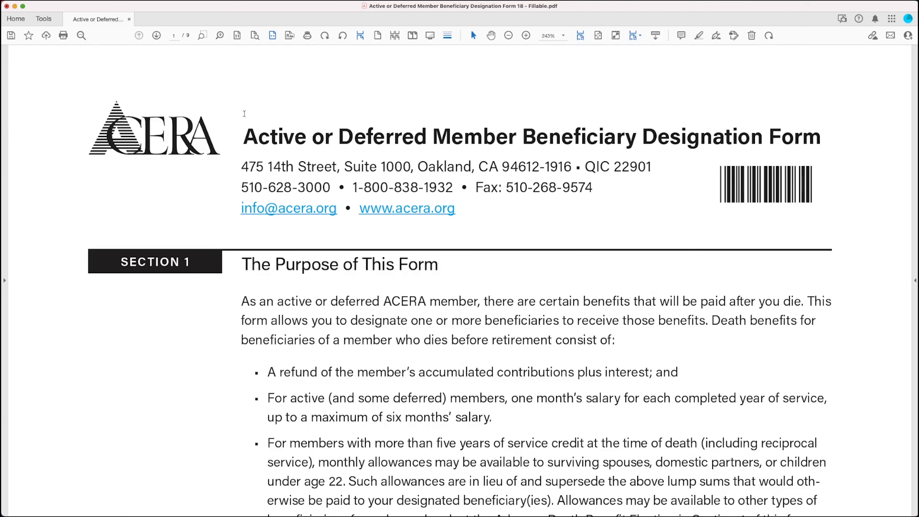
{"action": "mouse_move", "coordinate": [794, 114]}
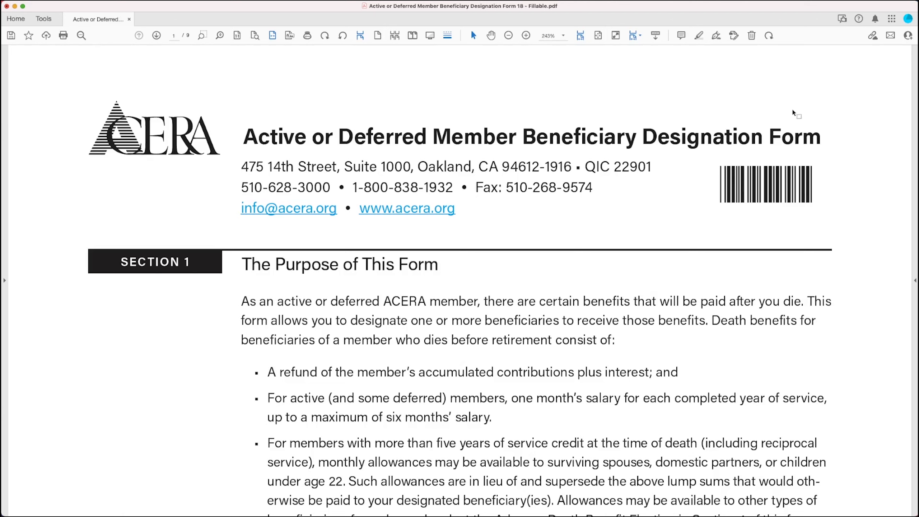
{"action": "mouse_move", "coordinate": [412, 98]}
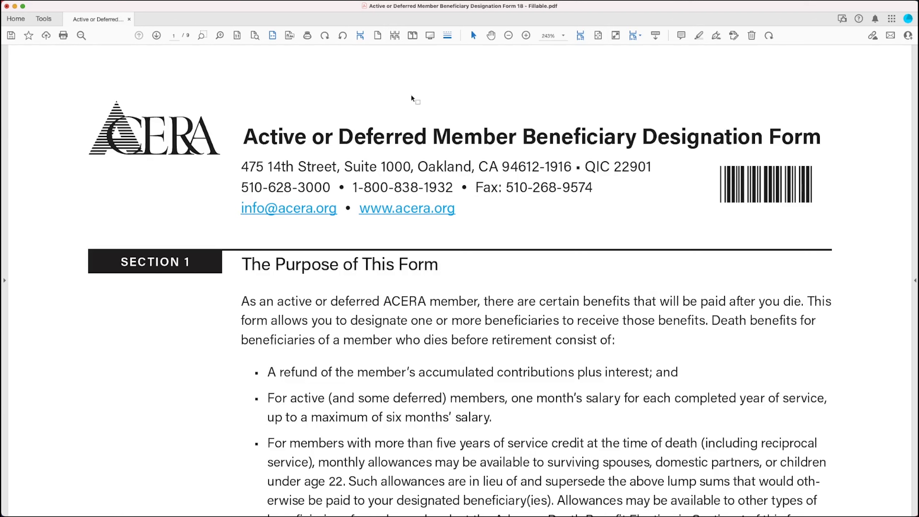
{"action": "mouse_move", "coordinate": [288, 117]}
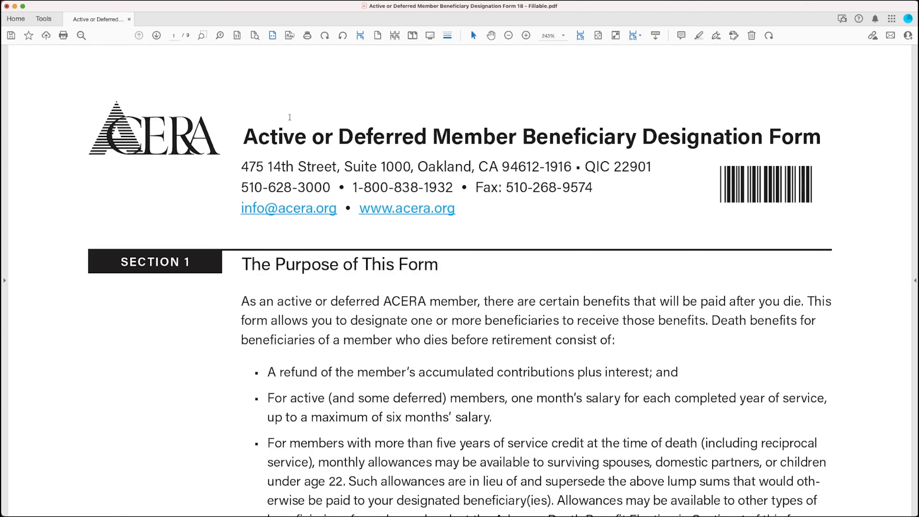
{"action": "mouse_move", "coordinate": [368, 120]}
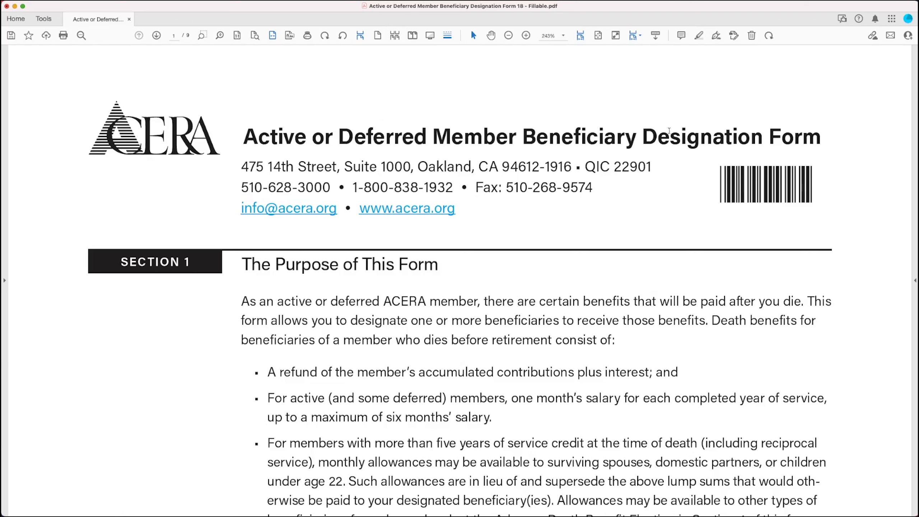
{"action": "mouse_move", "coordinate": [583, 115]}
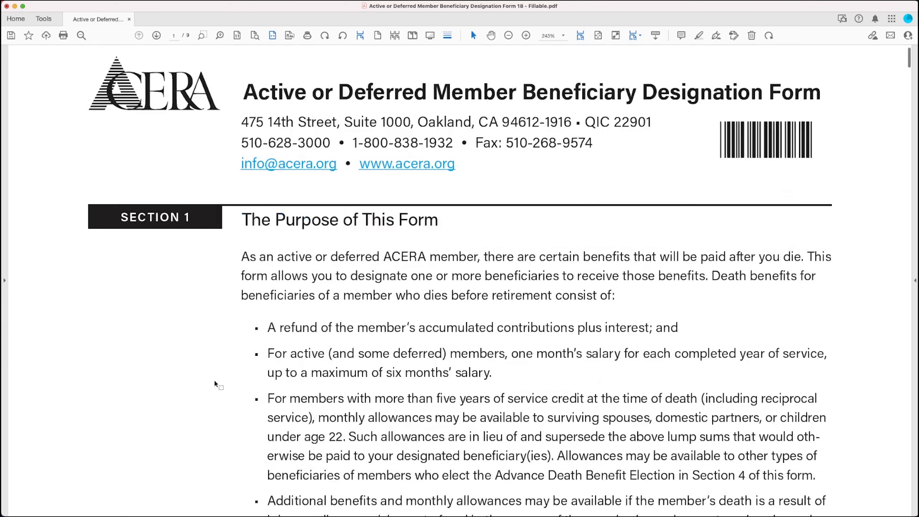
- Scroll through the rest of Section 1, The Purpose of This Form, down to the Section 2 heading
{"action": "scroll", "scroll_direction": "down", "scroll_amount": 3}
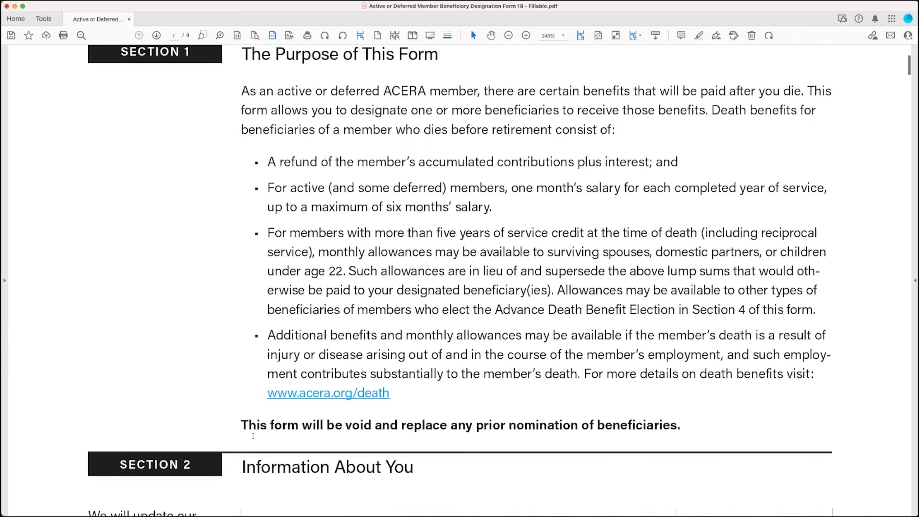
{"action": "mouse_move", "coordinate": [361, 447]}
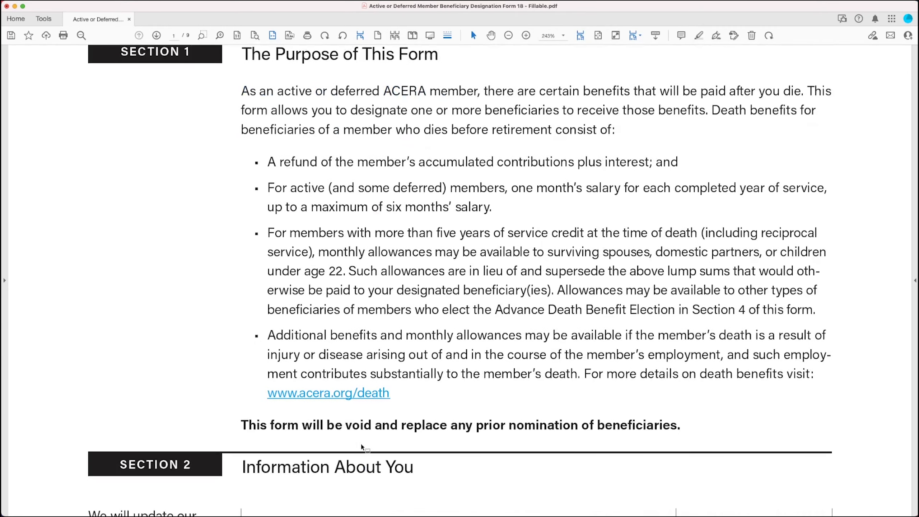
{"action": "mouse_move", "coordinate": [560, 446]}
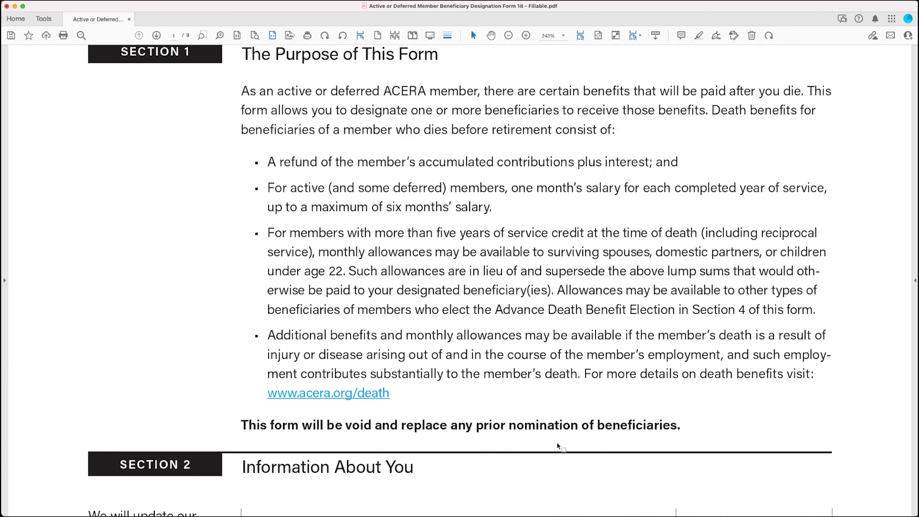
{"action": "mouse_move", "coordinate": [588, 449]}
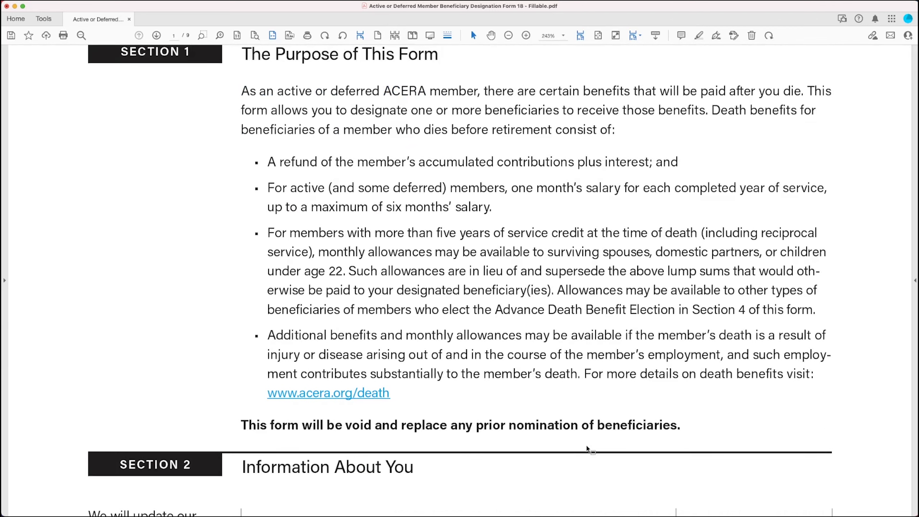
{"action": "mouse_move", "coordinate": [170, 180]}
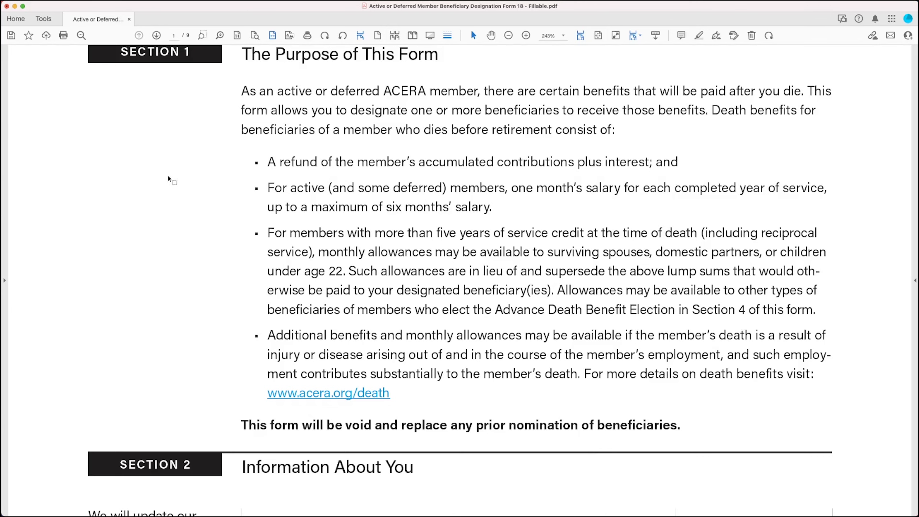
{"action": "scroll", "scroll_direction": "up", "scroll_amount": 3}
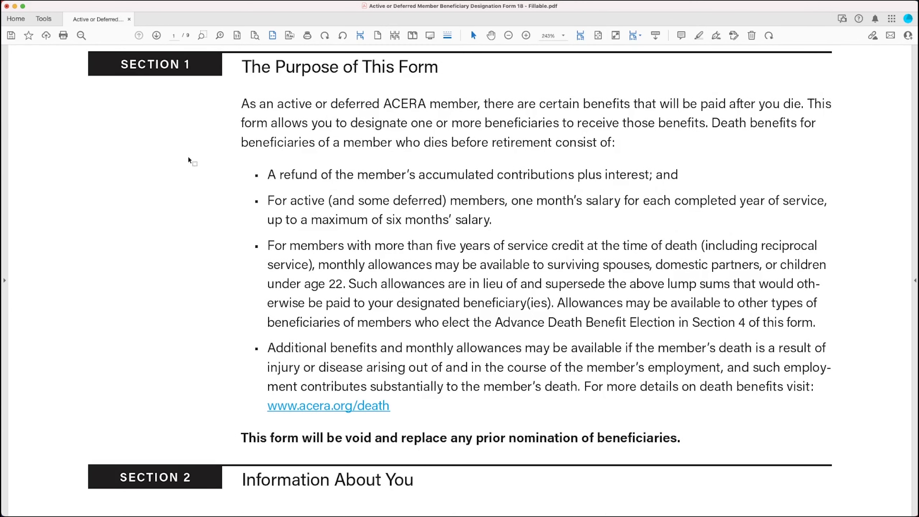
{"action": "mouse_move", "coordinate": [196, 138]}
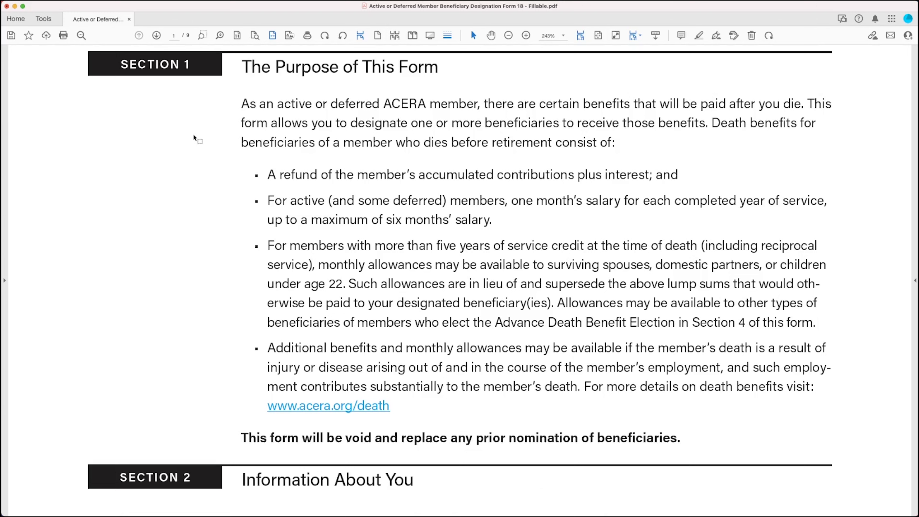
{"action": "mouse_move", "coordinate": [247, 95]}
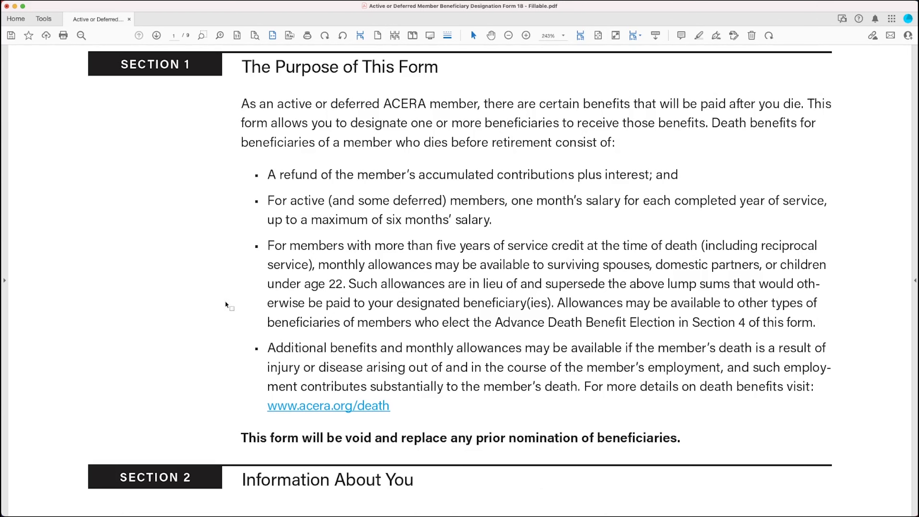
{"action": "mouse_move", "coordinate": [212, 333]}
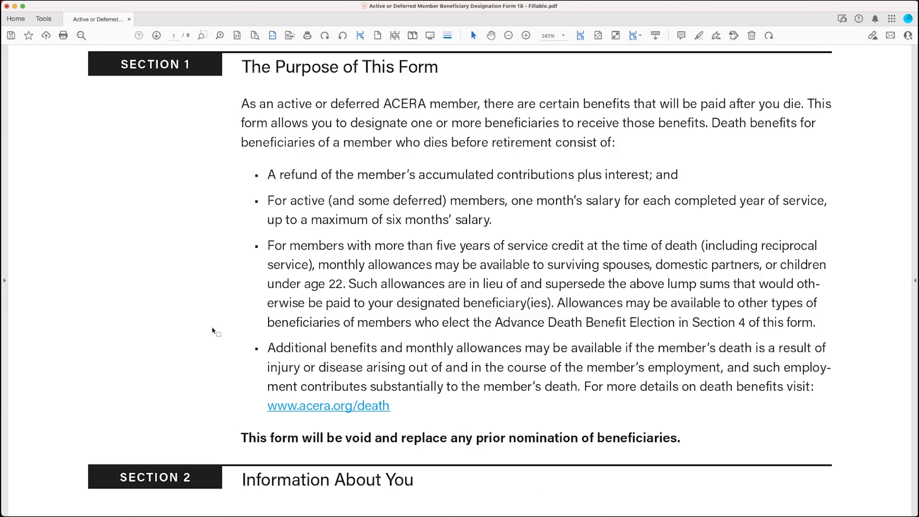
{"action": "mouse_move", "coordinate": [216, 316]}
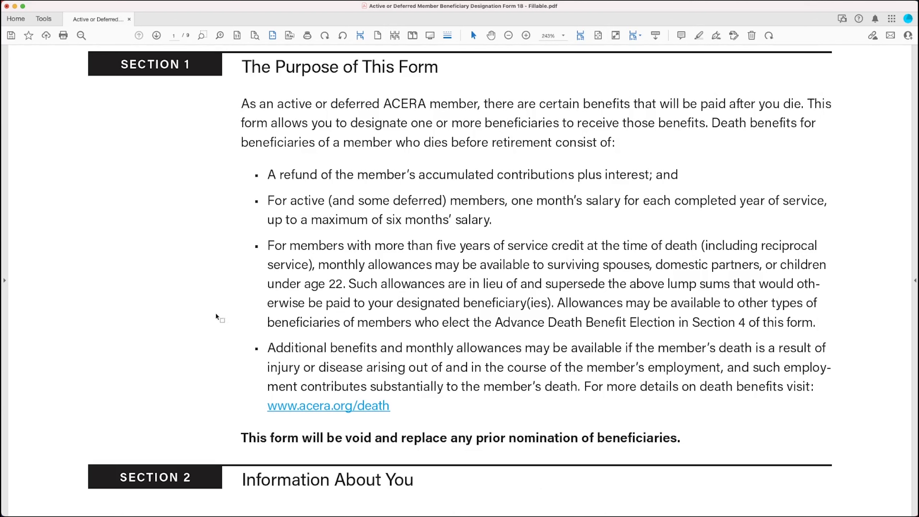
{"action": "mouse_move", "coordinate": [398, 411]}
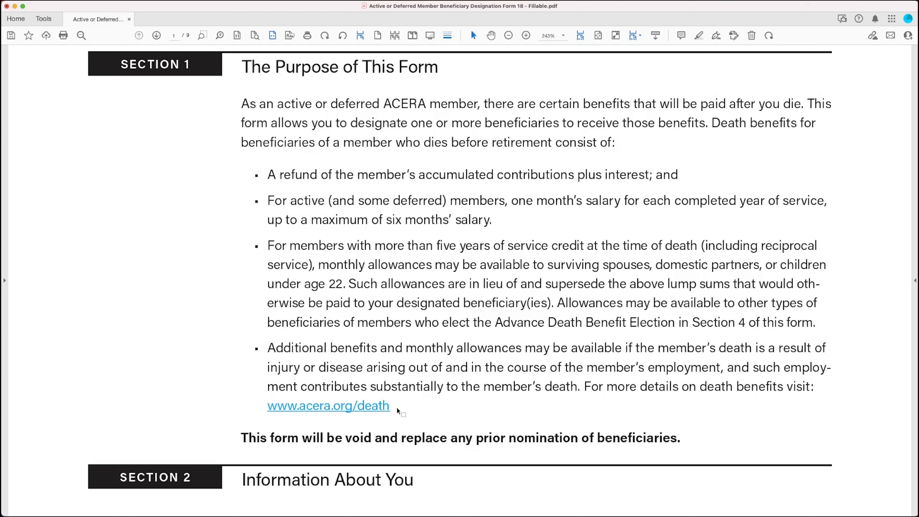
{"action": "mouse_move", "coordinate": [401, 414]}
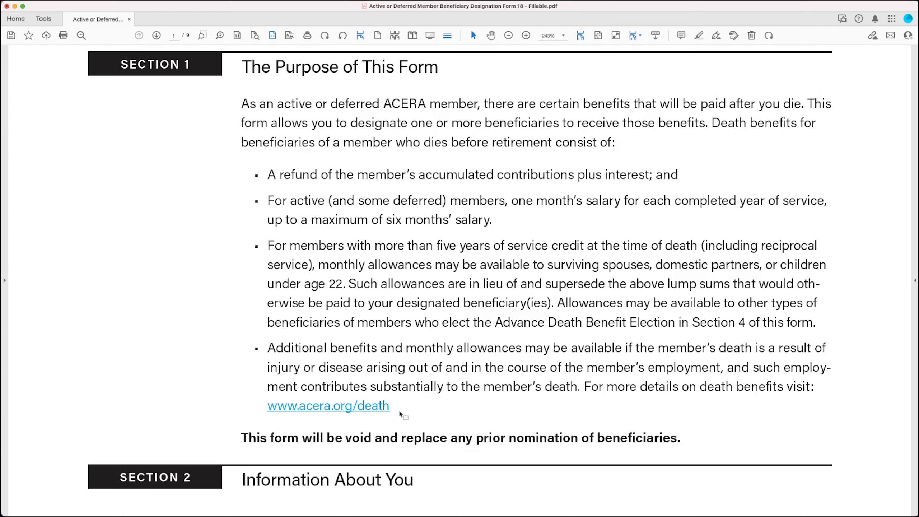
- Scroll down to Section 2, Information About You, reviewing its blank name, address, contact and marital-status fields
{"action": "scroll", "scroll_direction": "down", "scroll_amount": 3}
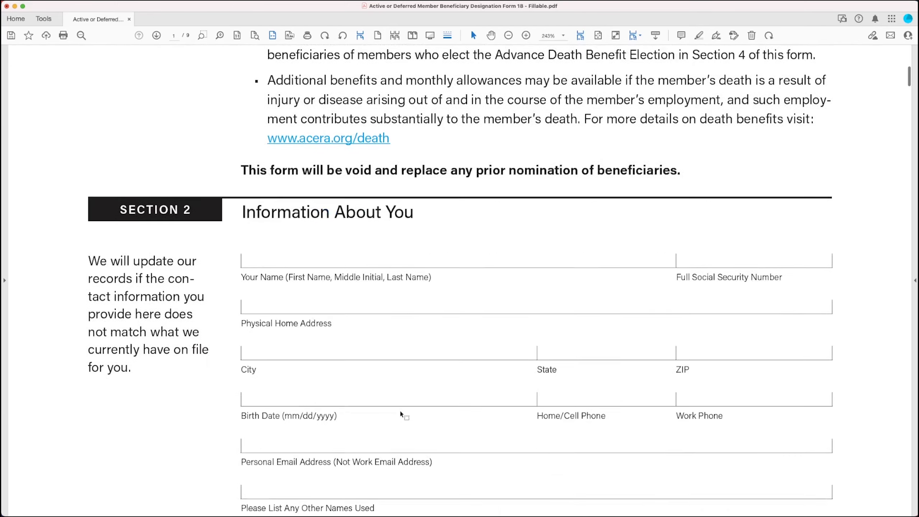
{"action": "scroll", "scroll_direction": "down", "scroll_amount": 3}
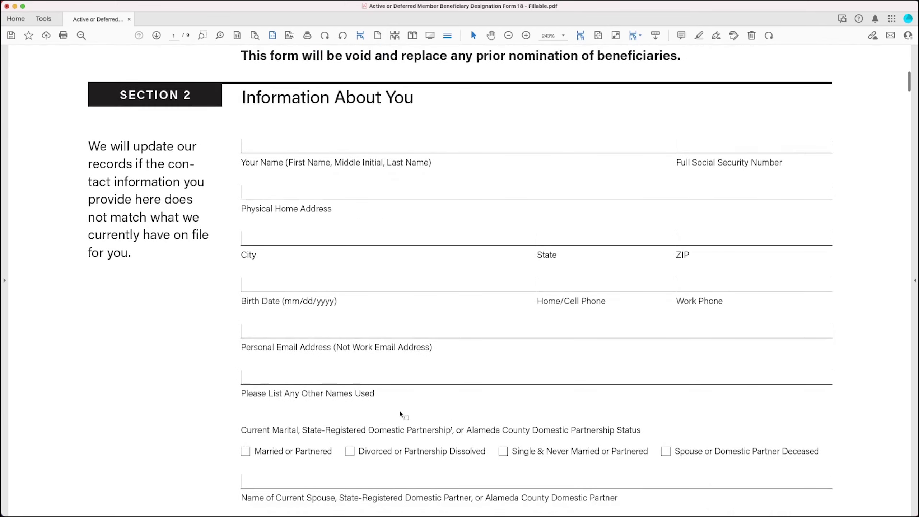
{"action": "scroll", "scroll_direction": "down", "scroll_amount": 3}
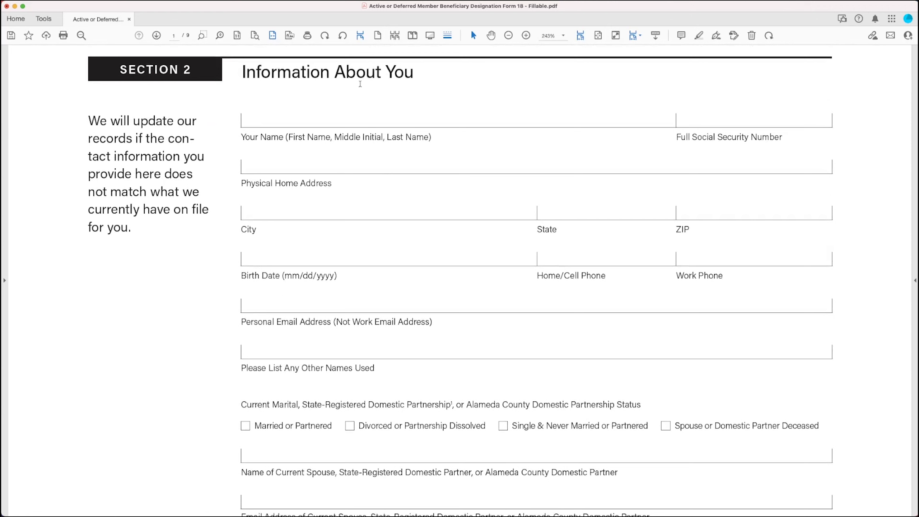
{"action": "mouse_move", "coordinate": [399, 94]}
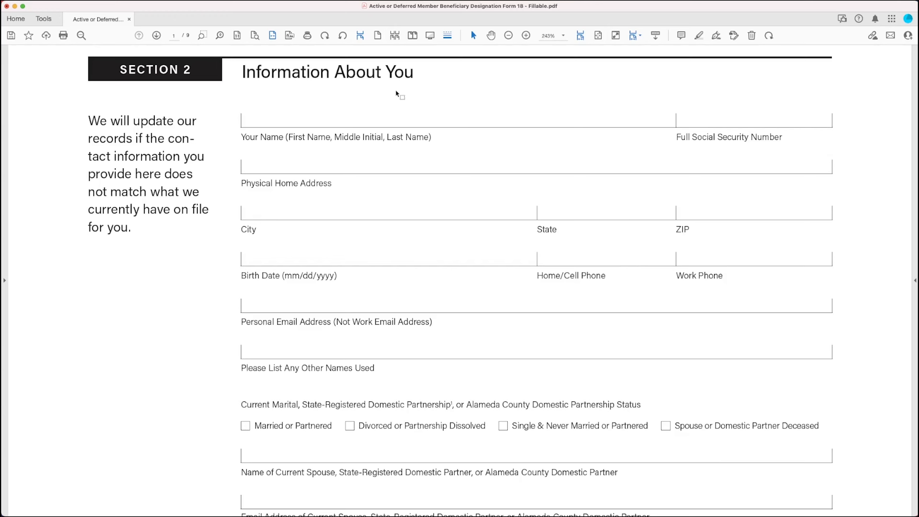
{"action": "mouse_move", "coordinate": [345, 214]}
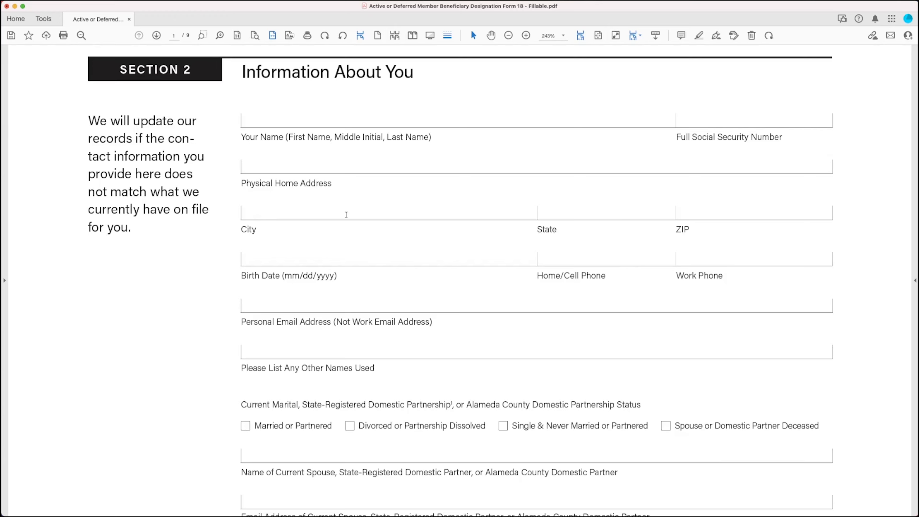
{"action": "scroll", "scroll_direction": "down", "scroll_amount": 3}
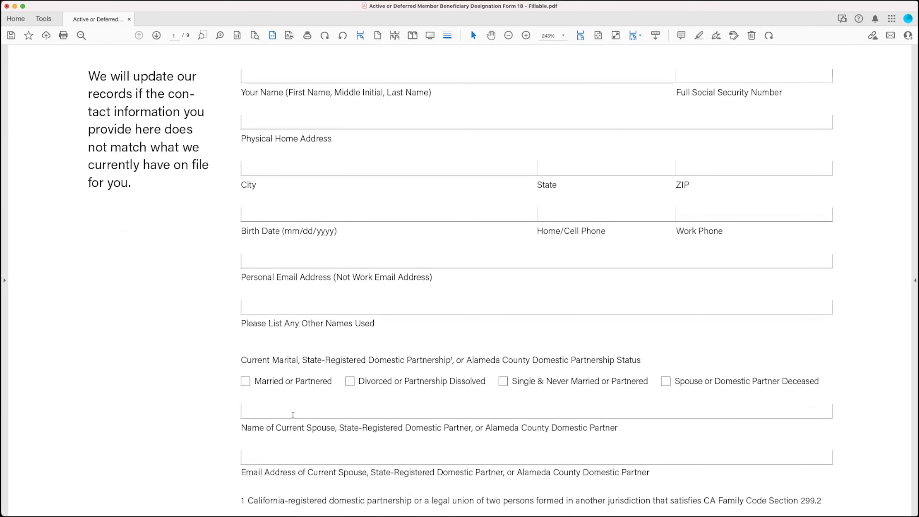
{"action": "mouse_move", "coordinate": [304, 69]}
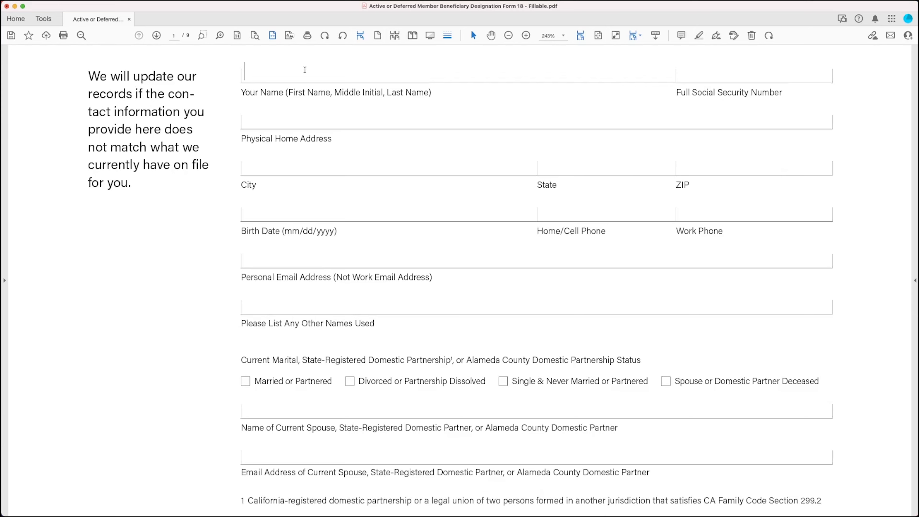
{"action": "scroll", "scroll_direction": "down", "scroll_amount": 3}
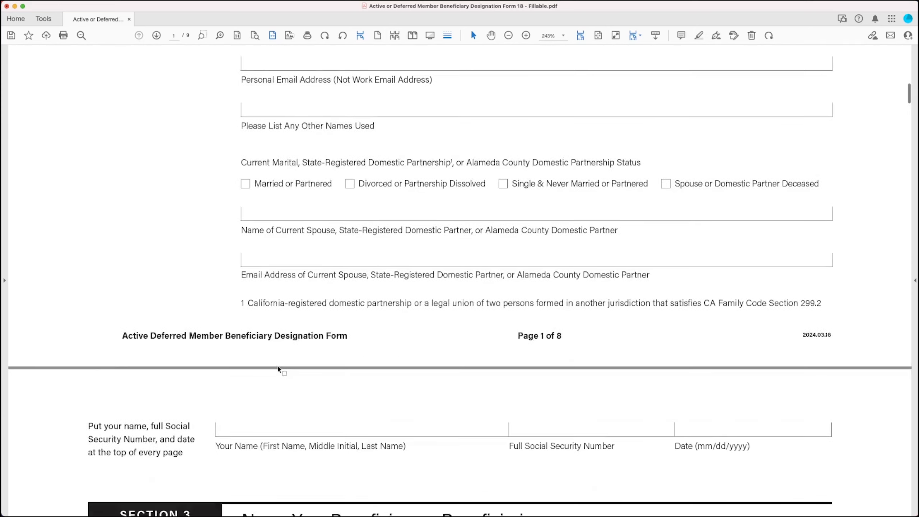
{"action": "scroll", "scroll_direction": "down", "scroll_amount": 3}
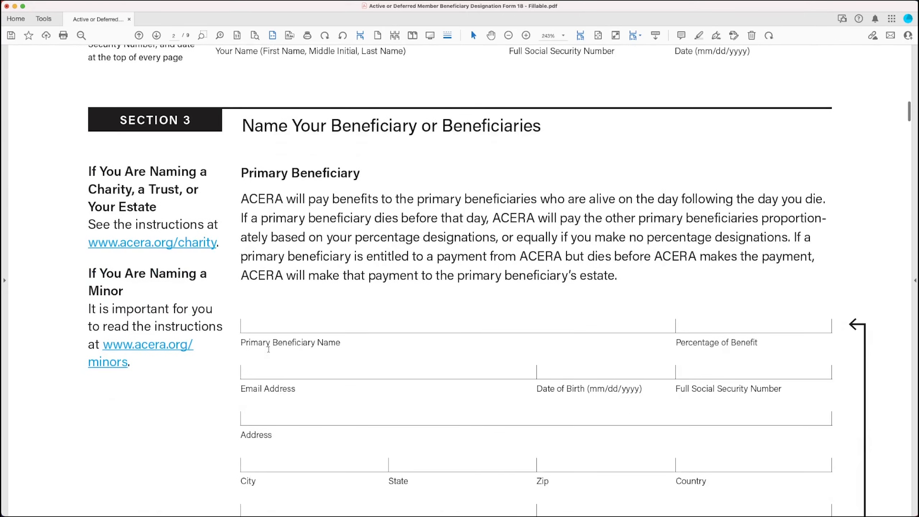
{"action": "scroll", "scroll_direction": "down", "scroll_amount": 3}
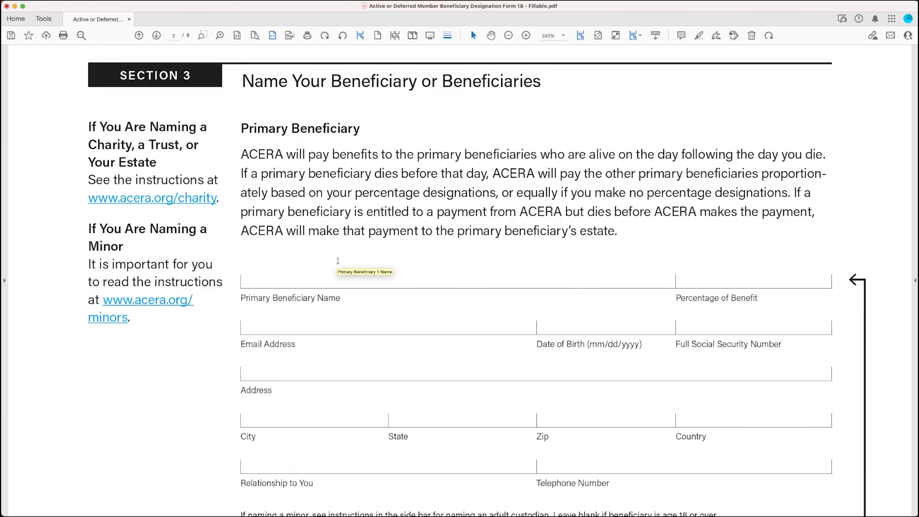
{"action": "scroll", "scroll_direction": "down", "scroll_amount": 3}
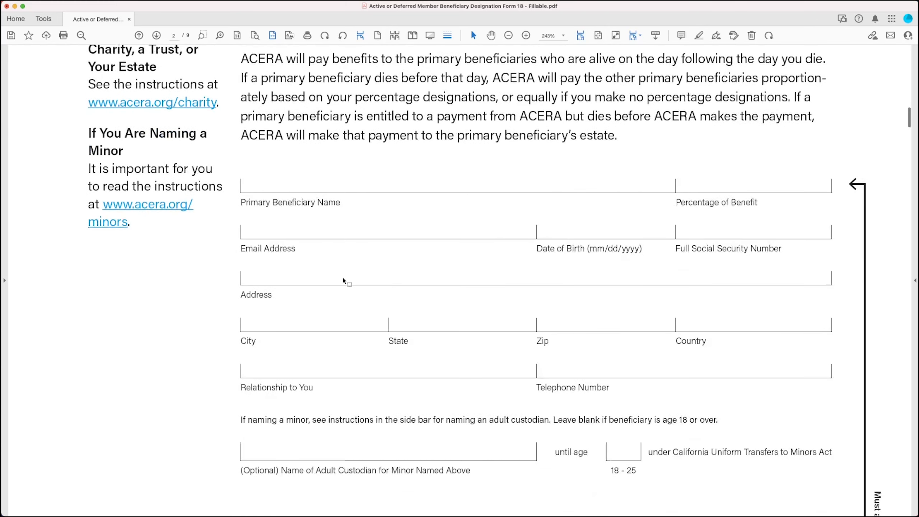
{"action": "scroll", "scroll_direction": "down", "scroll_amount": 3}
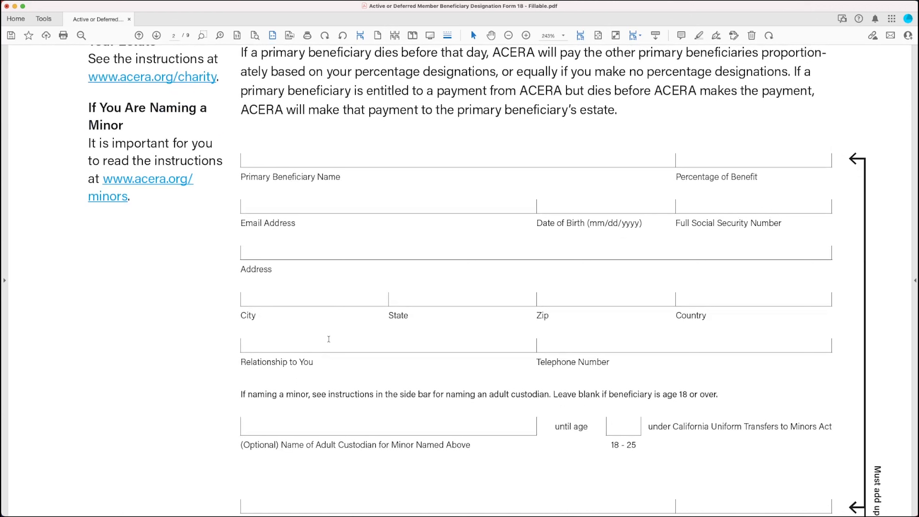
{"action": "mouse_move", "coordinate": [328, 344]}
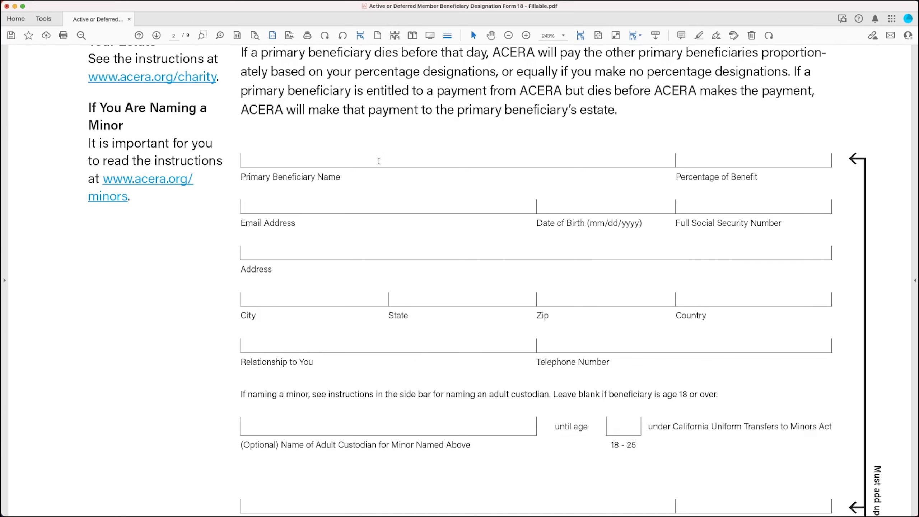
{"action": "mouse_move", "coordinate": [704, 276]}
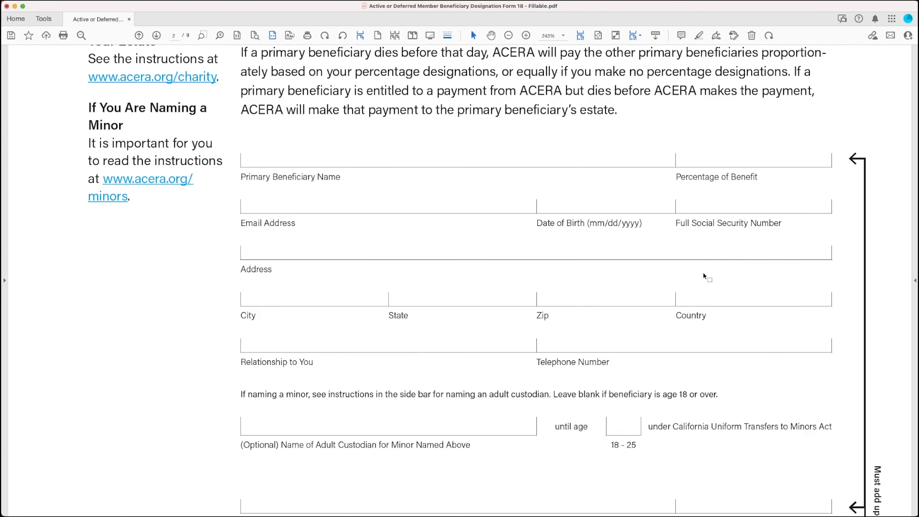
{"action": "mouse_move", "coordinate": [749, 157]}
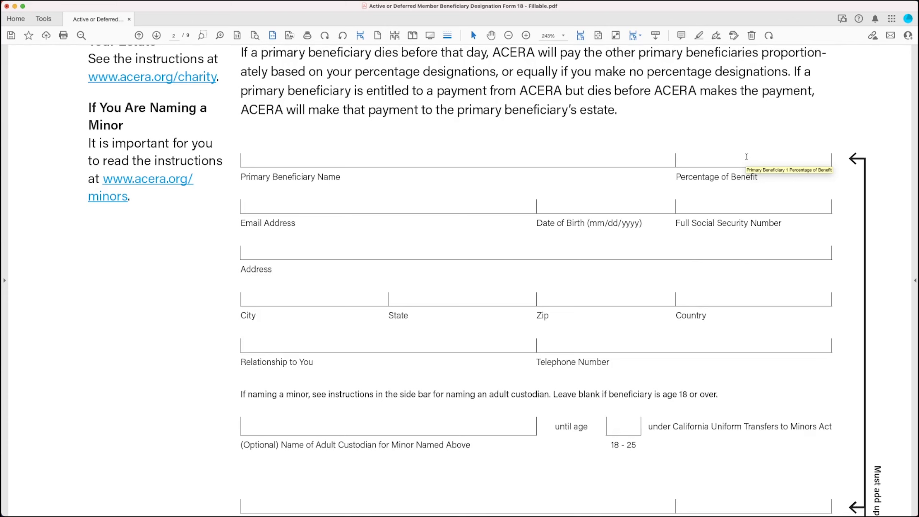
{"action": "mouse_move", "coordinate": [744, 144]}
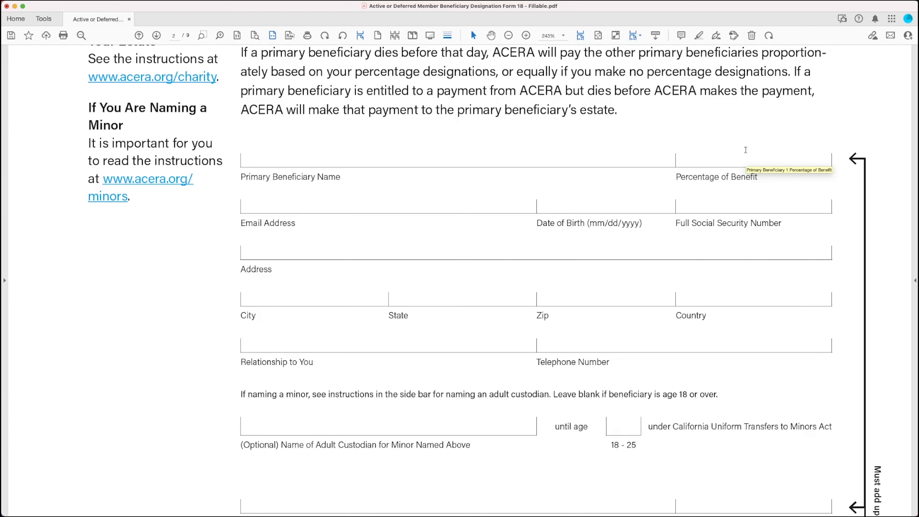
- Scroll past the page 2 beneficiary blocks to page 3's Section 3 (continued) blank beneficiary block
{"action": "scroll", "scroll_direction": "down", "scroll_amount": 3}
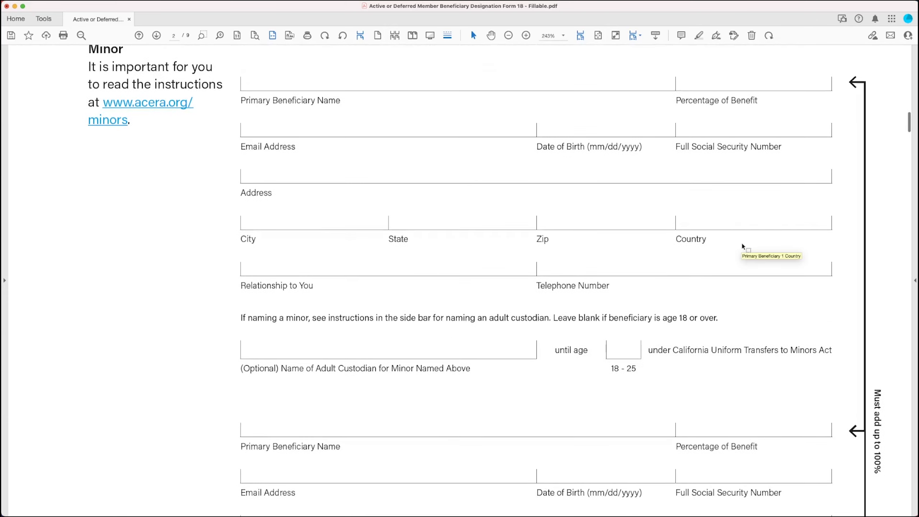
{"action": "mouse_move", "coordinate": [766, 136]}
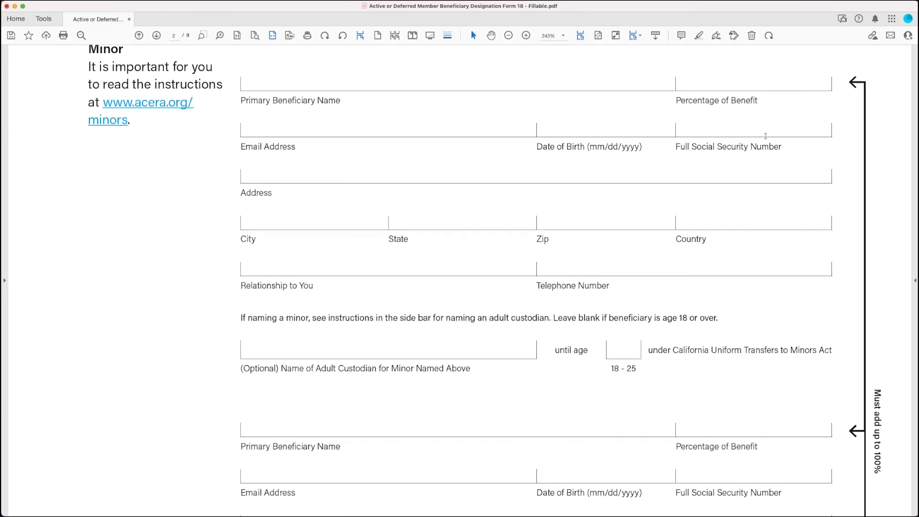
{"action": "mouse_move", "coordinate": [765, 136]}
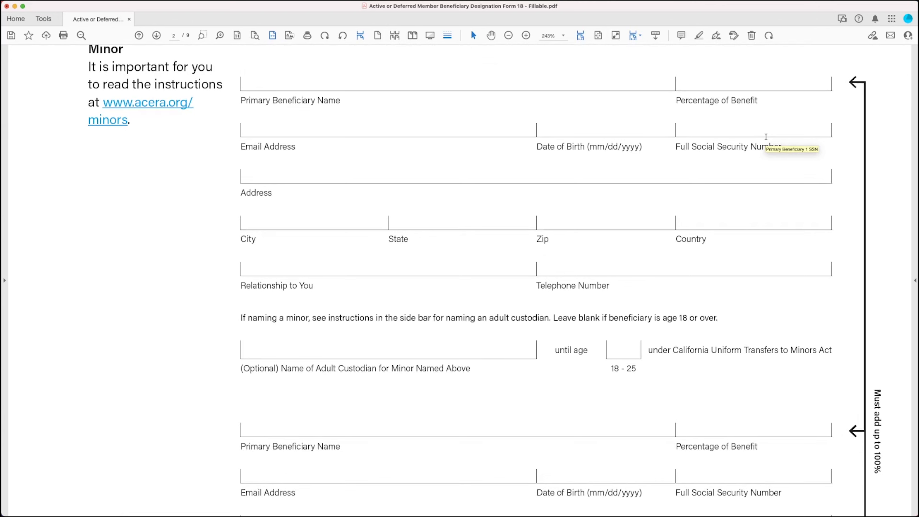
{"action": "mouse_move", "coordinate": [747, 67]}
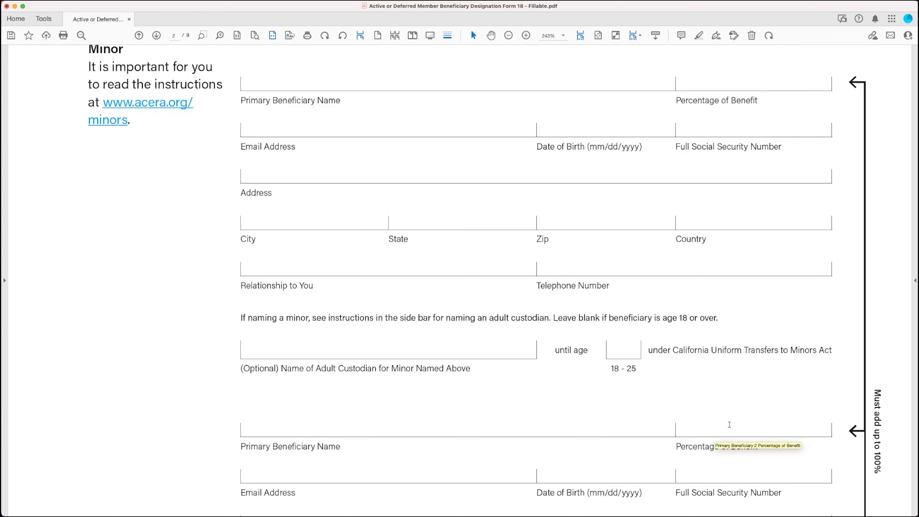
{"action": "mouse_move", "coordinate": [896, 487]}
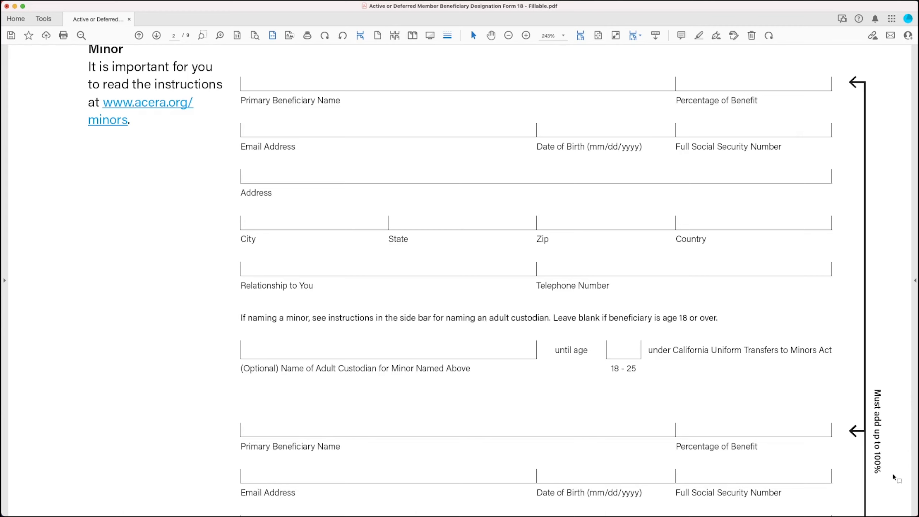
{"action": "mouse_move", "coordinate": [820, 449]}
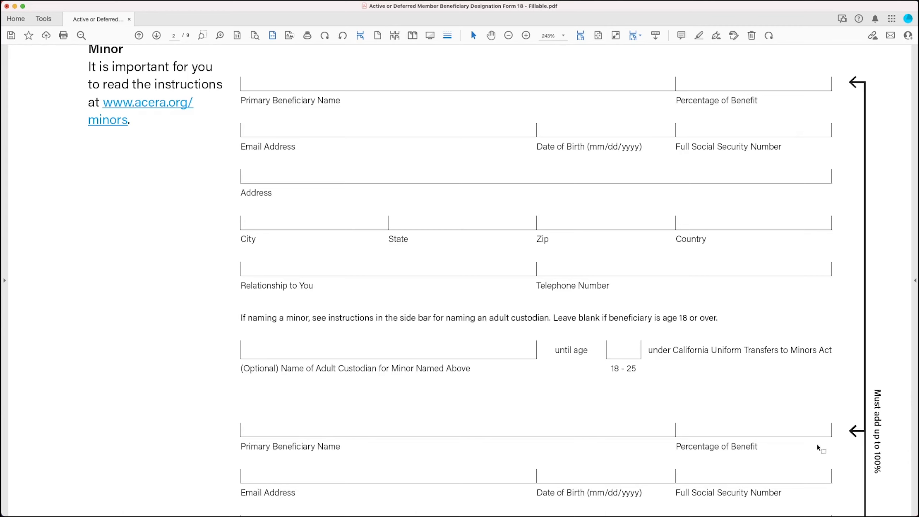
{"action": "mouse_move", "coordinate": [749, 79]}
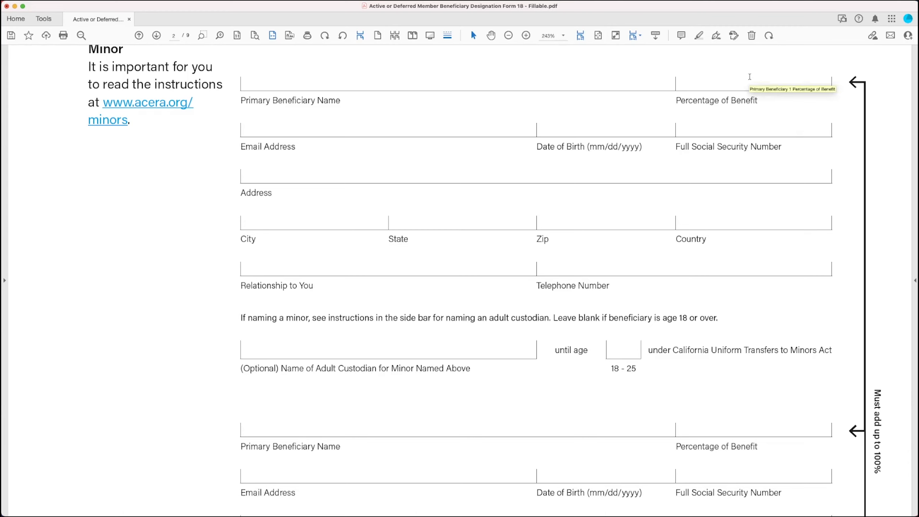
{"action": "mouse_move", "coordinate": [745, 432]}
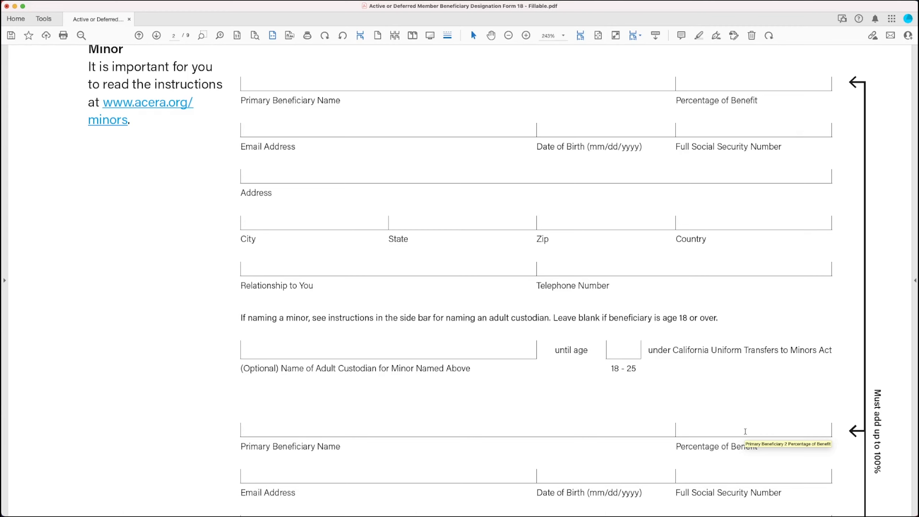
{"action": "mouse_move", "coordinate": [372, 457]}
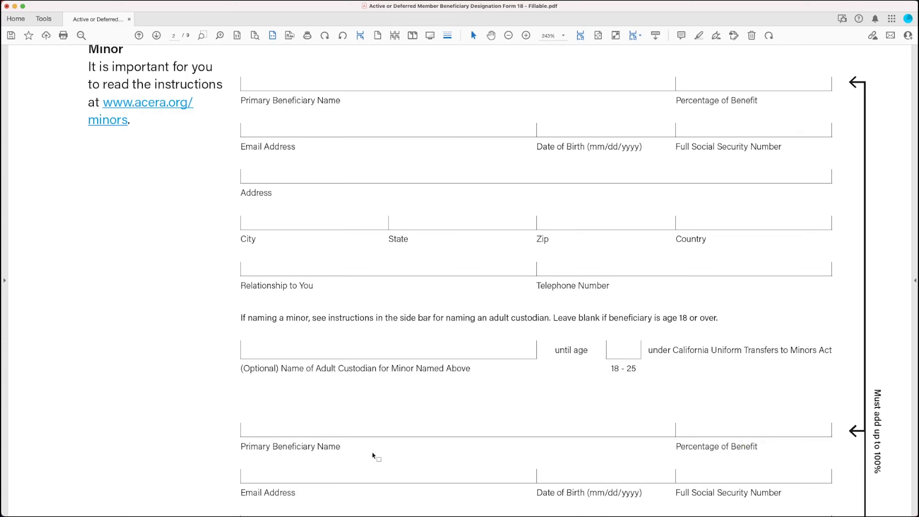
{"action": "scroll", "scroll_direction": "down", "scroll_amount": 3}
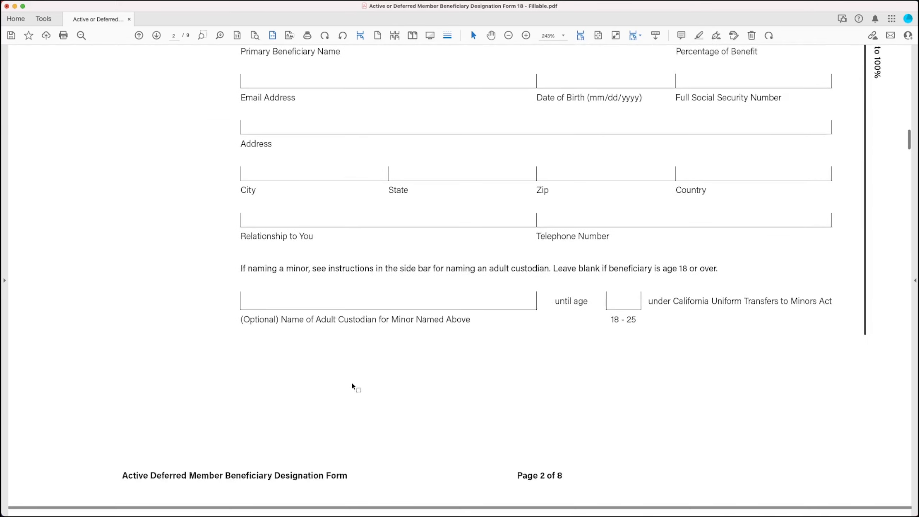
{"action": "scroll", "scroll_direction": "down", "scroll_amount": 3}
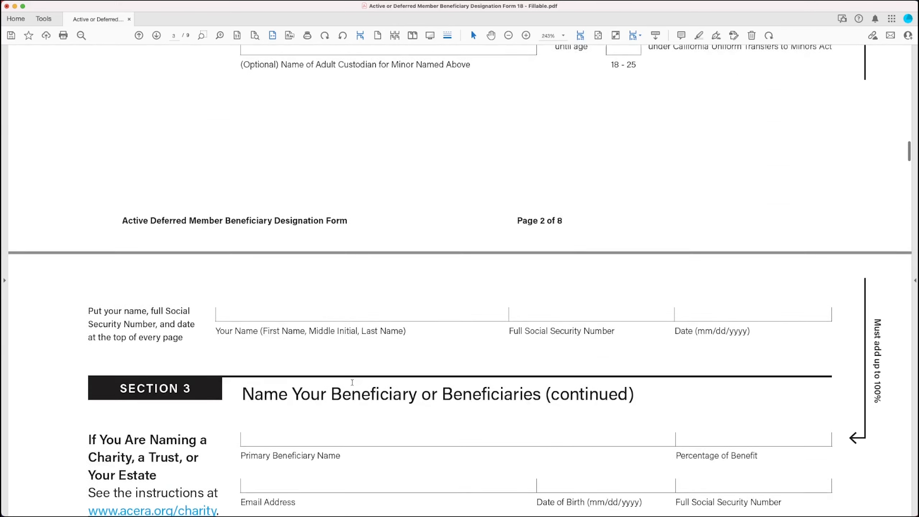
{"action": "scroll", "scroll_direction": "down", "scroll_amount": 3}
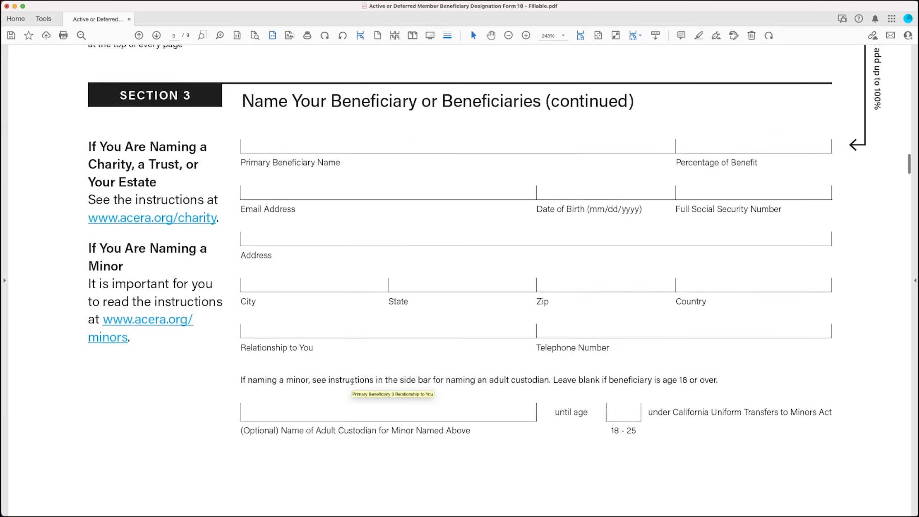
{"action": "scroll", "scroll_direction": "up", "scroll_amount": 3}
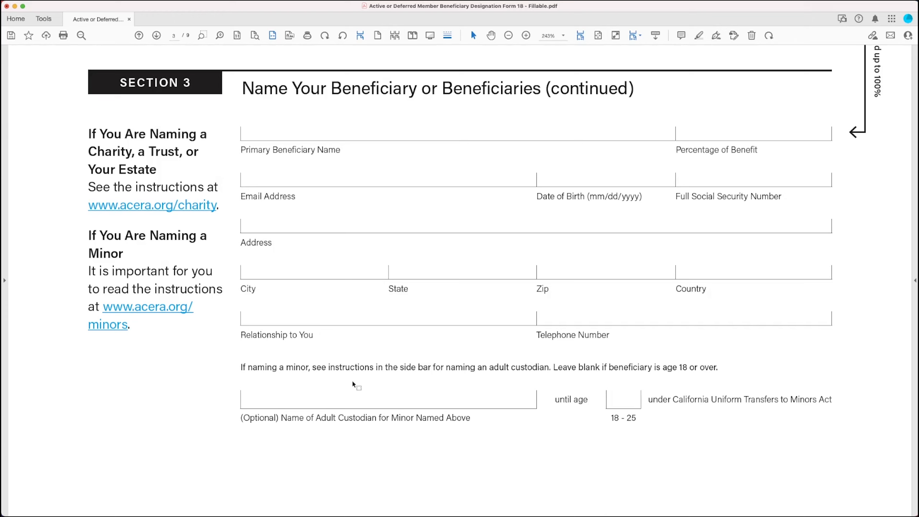
{"action": "mouse_move", "coordinate": [72, 184]}
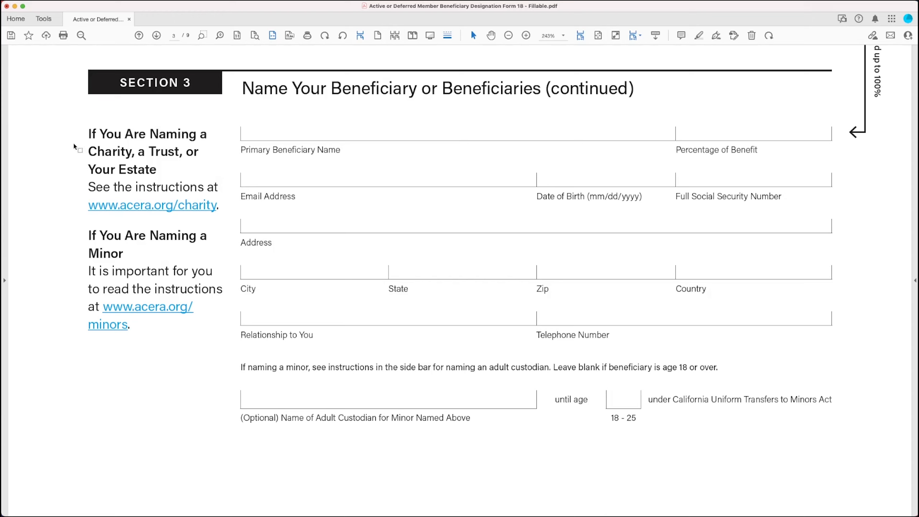
{"action": "mouse_move", "coordinate": [136, 150]}
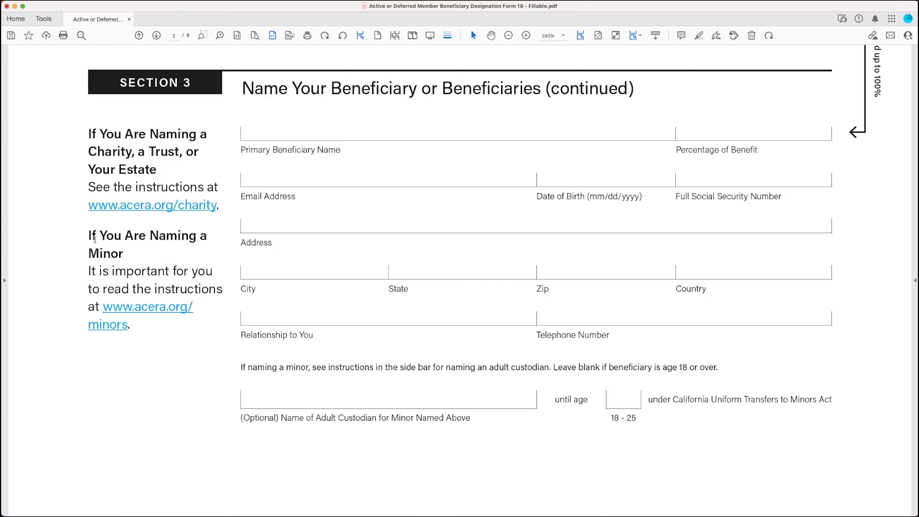
{"action": "mouse_move", "coordinate": [164, 328]}
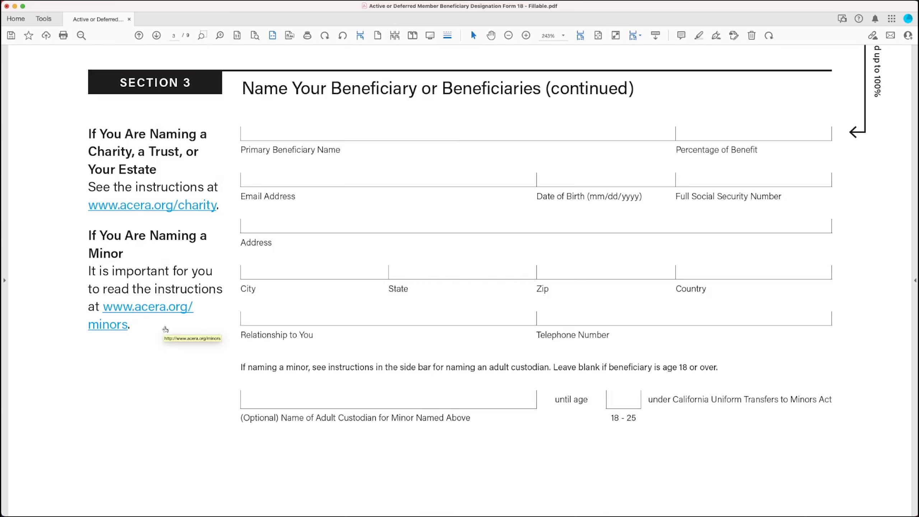
{"action": "scroll", "scroll_direction": "down", "scroll_amount": 3}
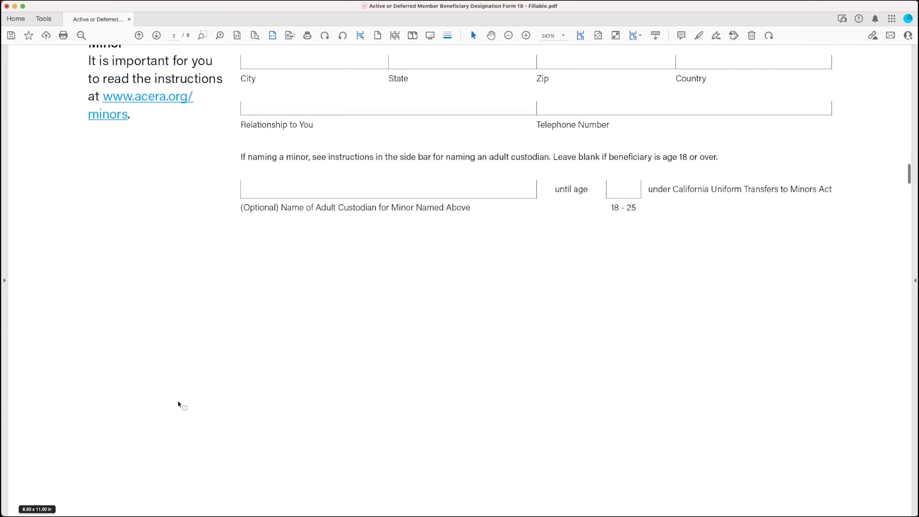
- Scroll through Section 3B Contingent Beneficiary (continued) down to the adult custodian line
{"action": "scroll", "scroll_direction": "down", "scroll_amount": 3}
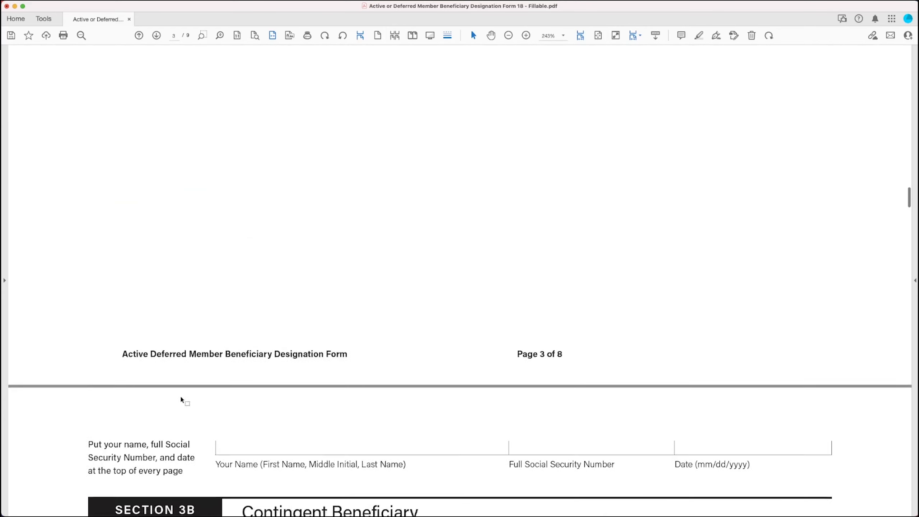
{"action": "scroll", "scroll_direction": "down", "scroll_amount": 3}
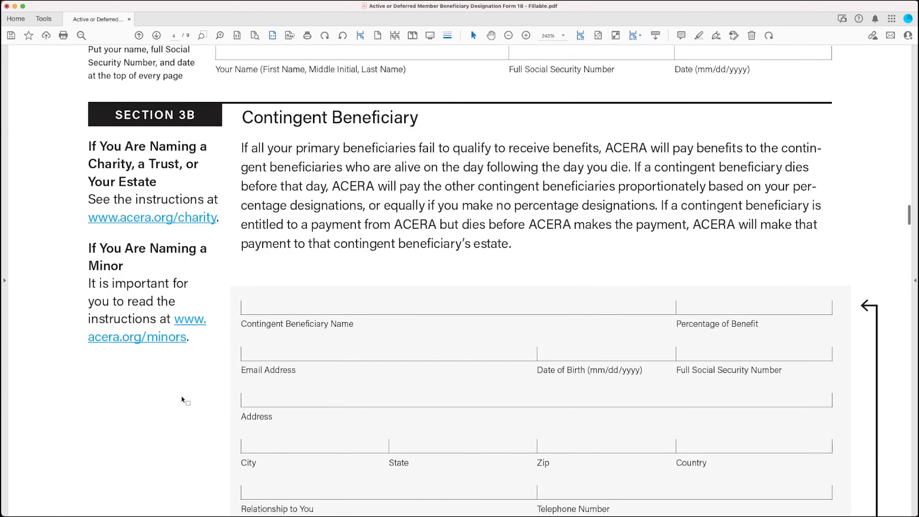
{"action": "scroll", "scroll_direction": "down", "scroll_amount": 3}
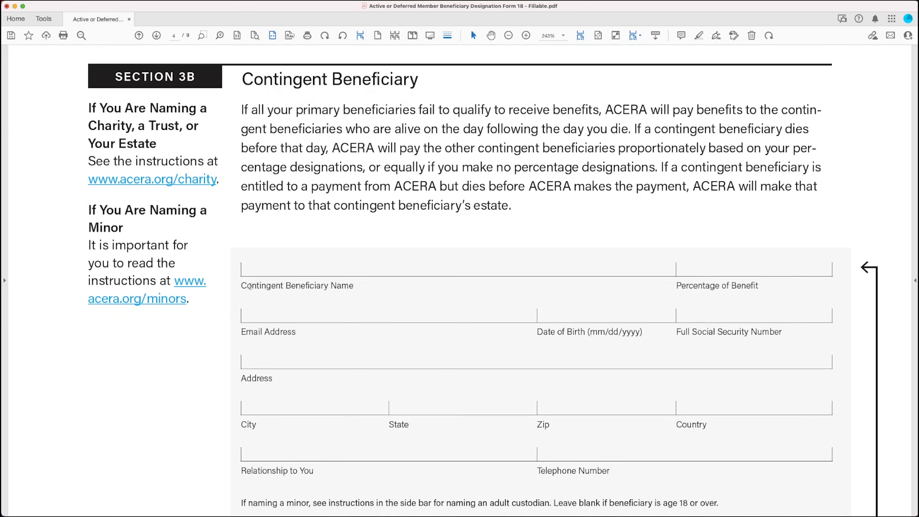
{"action": "mouse_move", "coordinate": [432, 95]}
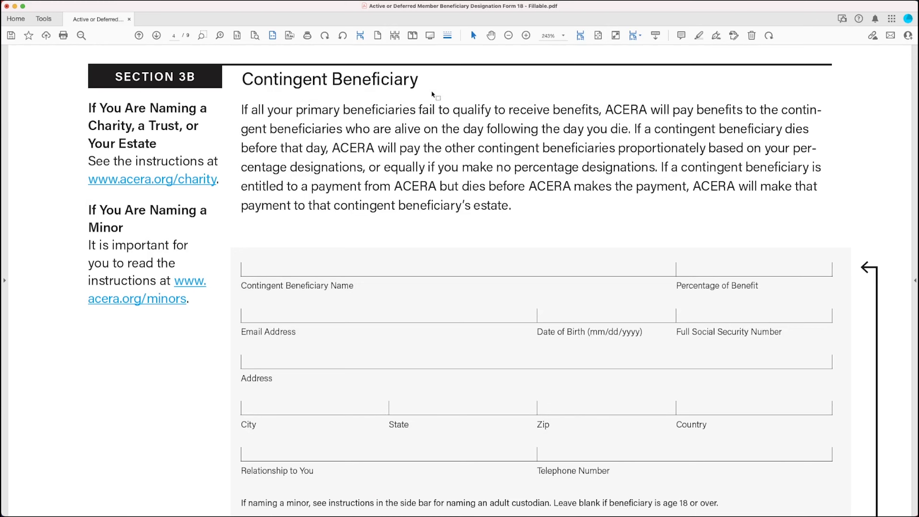
{"action": "scroll", "scroll_direction": "down", "scroll_amount": 3}
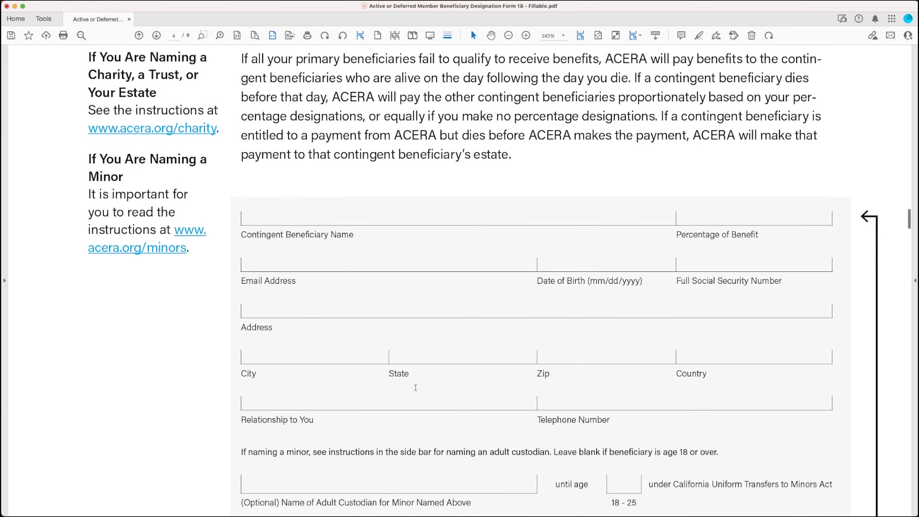
{"action": "scroll", "scroll_direction": "down", "scroll_amount": 3}
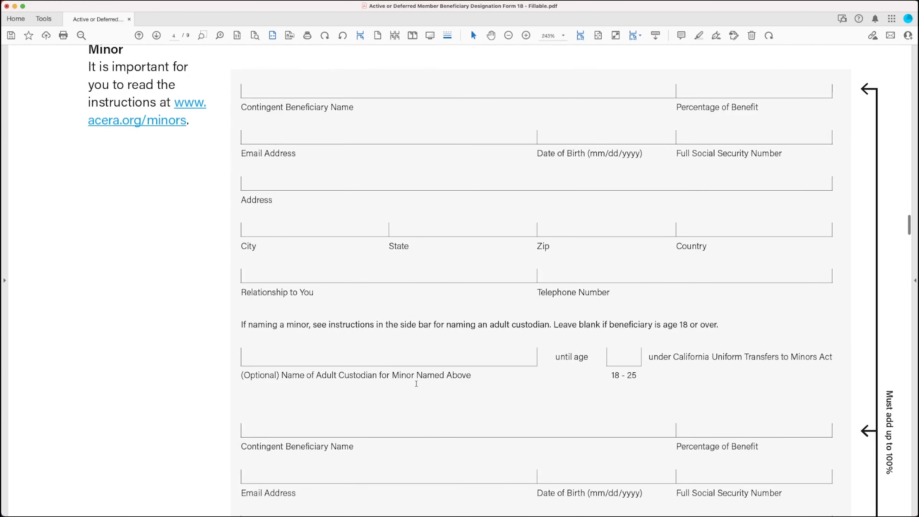
{"action": "scroll", "scroll_direction": "down", "scroll_amount": 3}
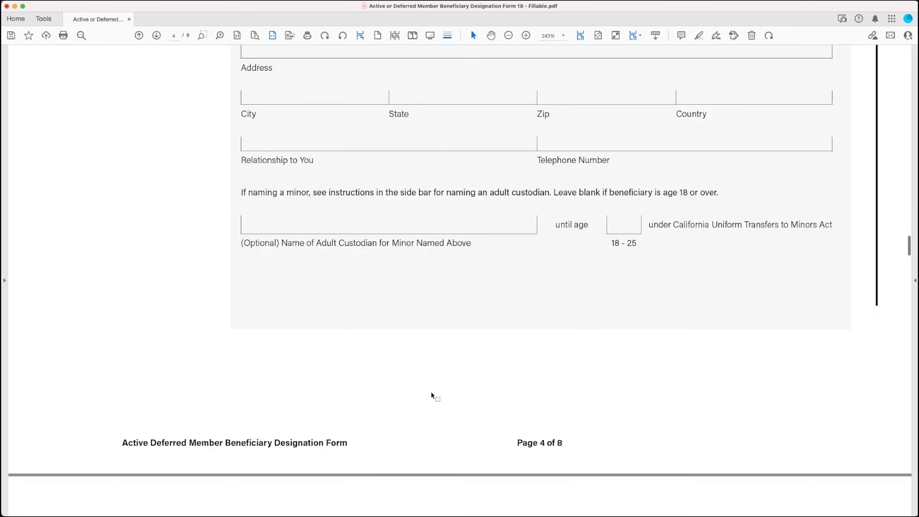
{"action": "scroll", "scroll_direction": "down", "scroll_amount": 3}
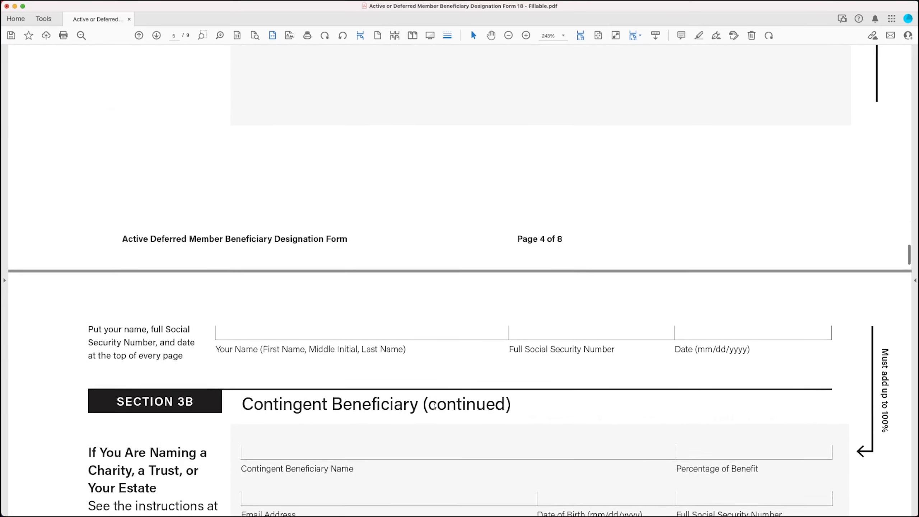
{"action": "scroll", "scroll_direction": "down", "scroll_amount": 3}
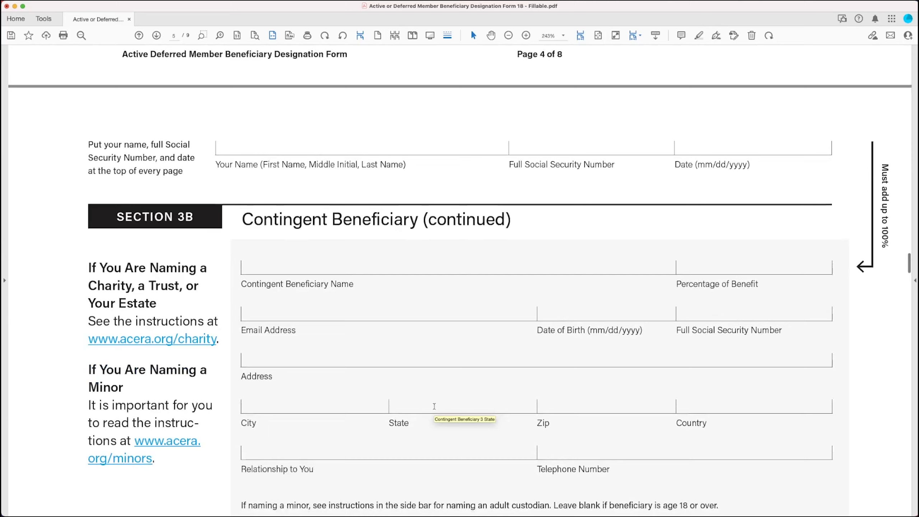
{"action": "scroll", "scroll_direction": "down", "scroll_amount": 3}
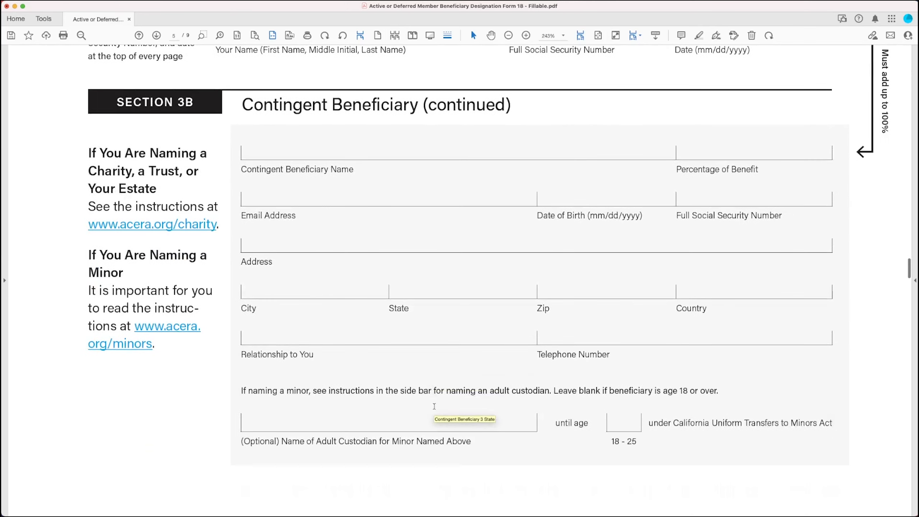
{"action": "scroll", "scroll_direction": "down", "scroll_amount": 3}
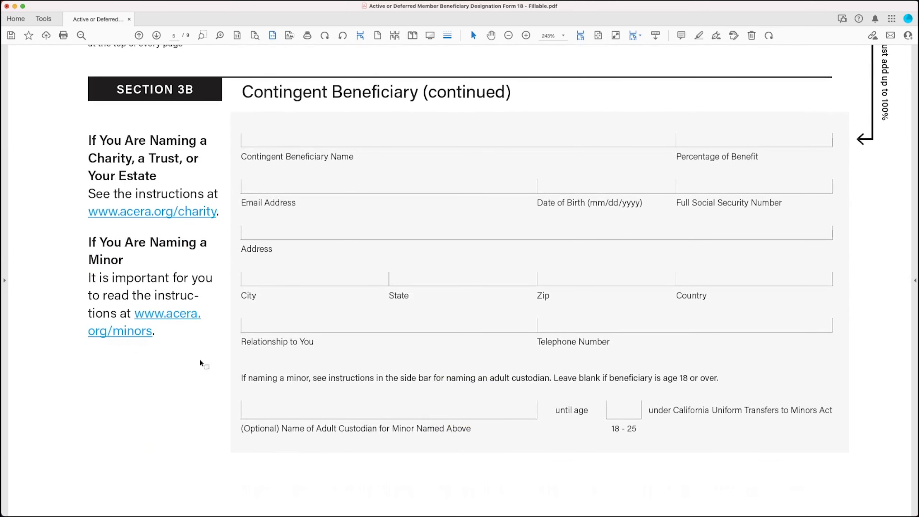
{"action": "mouse_move", "coordinate": [82, 158]}
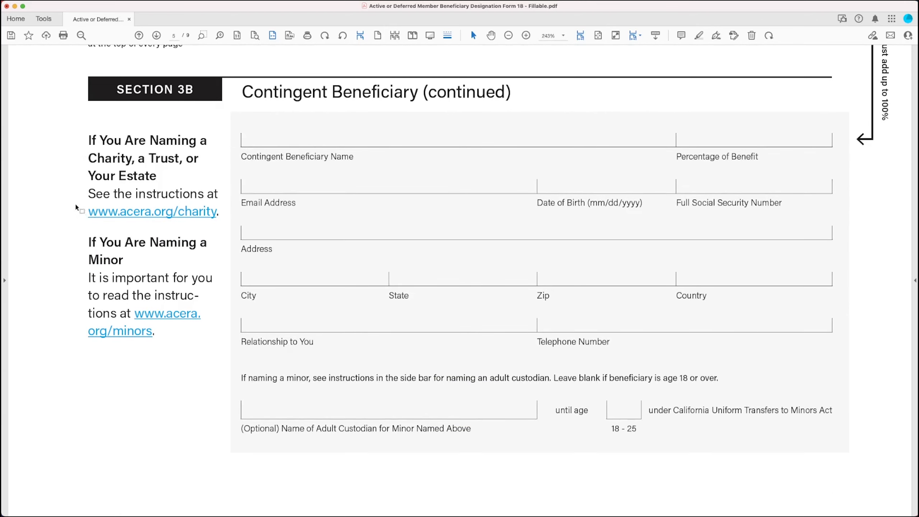
{"action": "mouse_move", "coordinate": [219, 399]}
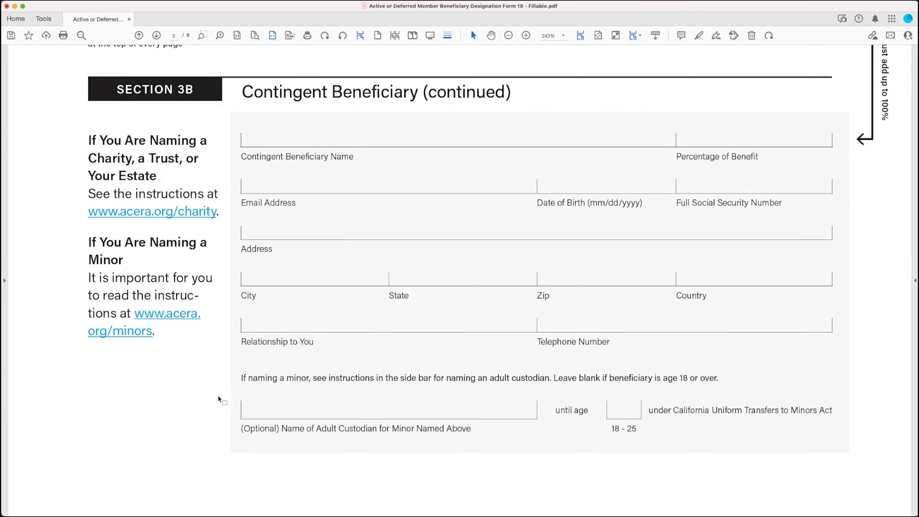
{"action": "scroll", "scroll_direction": "down", "scroll_amount": 3}
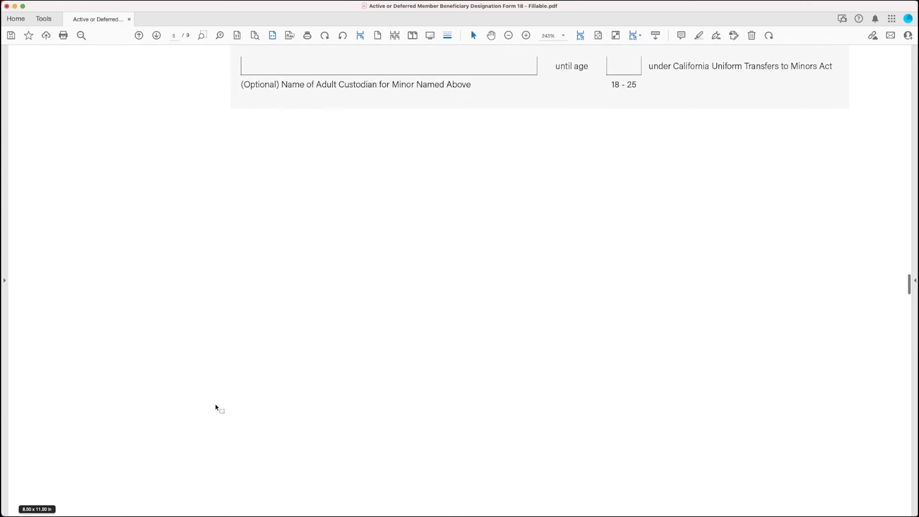
- Scroll to page 5's Section 4, Advance Death Benefit Election, with its election box checked
{"action": "scroll", "scroll_direction": "down", "scroll_amount": 3}
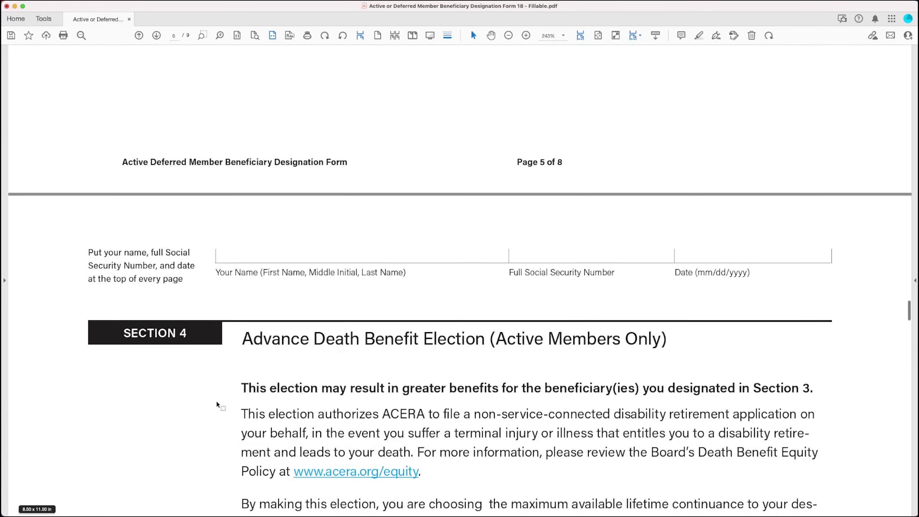
{"action": "scroll", "scroll_direction": "down", "scroll_amount": 3}
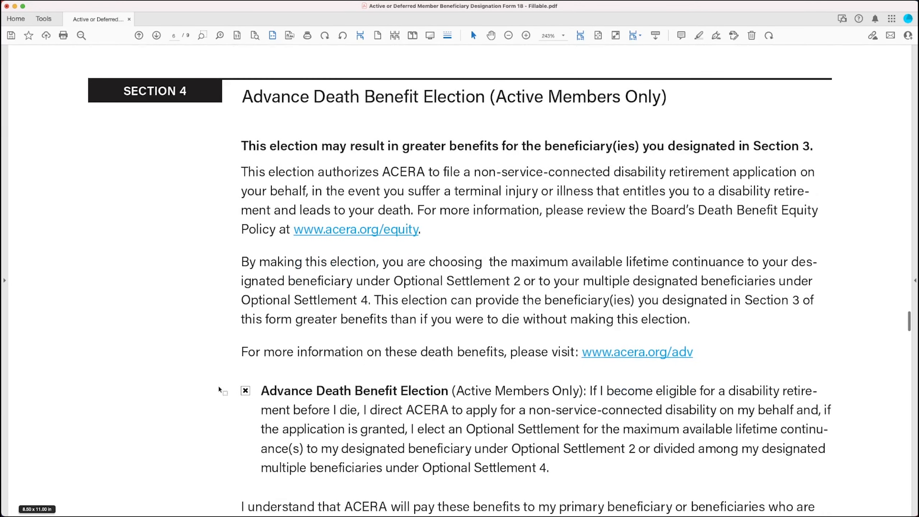
{"action": "mouse_move", "coordinate": [192, 302]}
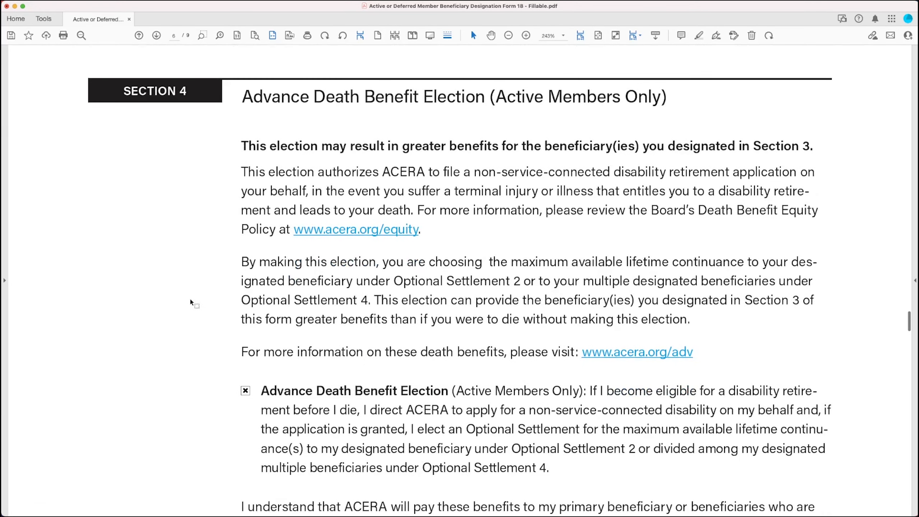
{"action": "mouse_move", "coordinate": [280, 129]}
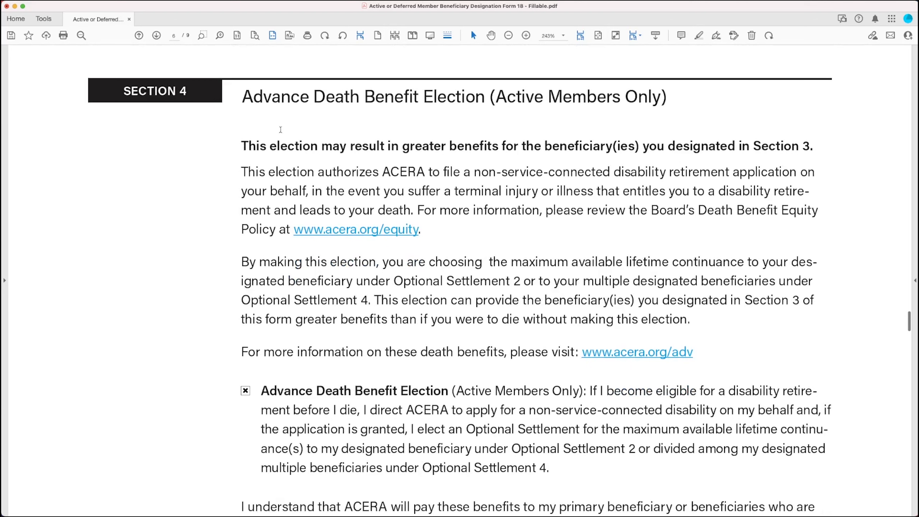
{"action": "mouse_move", "coordinate": [508, 112]}
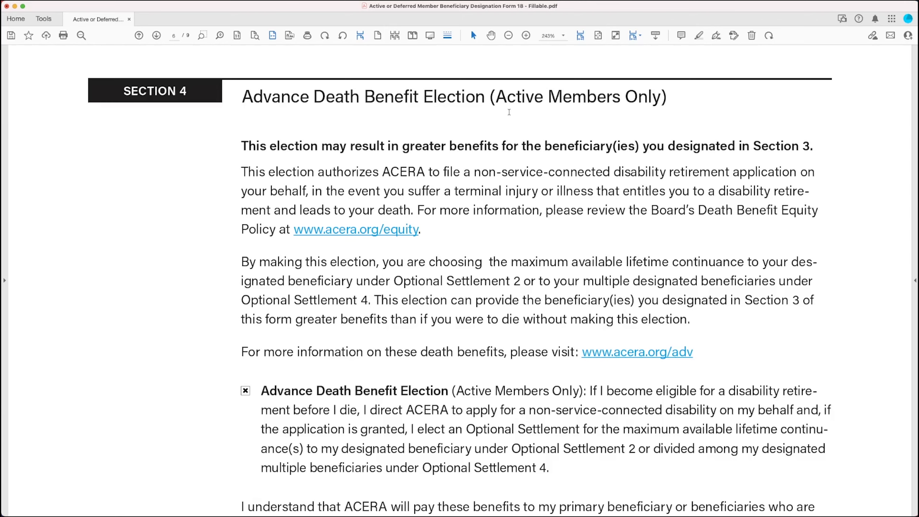
{"action": "scroll", "scroll_direction": "down", "scroll_amount": 3}
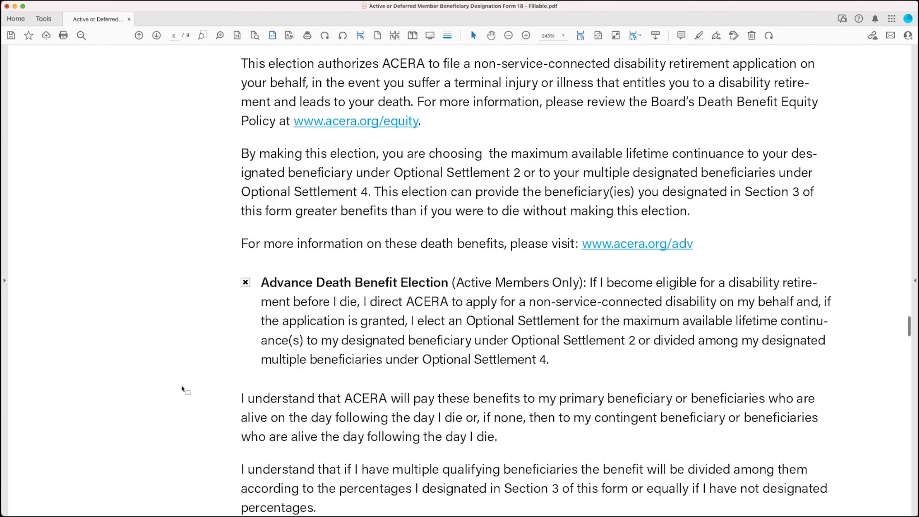
{"action": "scroll", "scroll_direction": "down", "scroll_amount": 3}
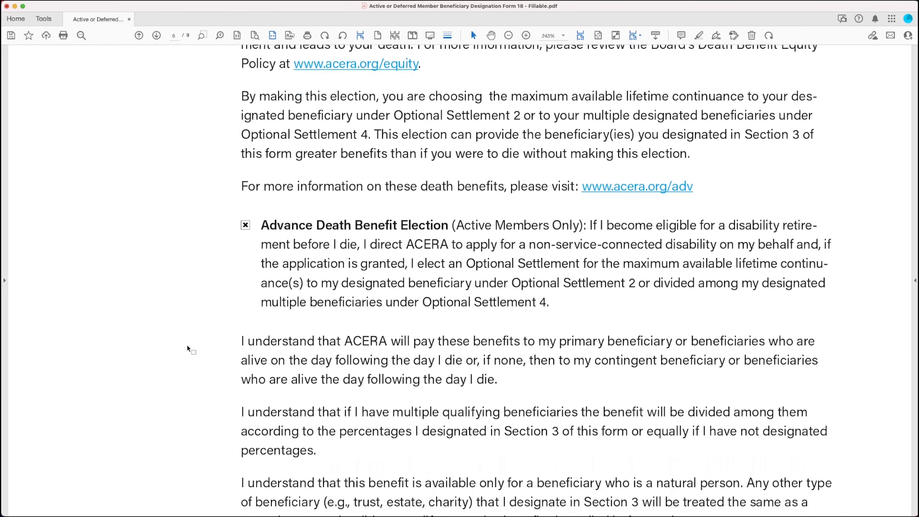
{"action": "scroll", "scroll_direction": "up", "scroll_amount": 3}
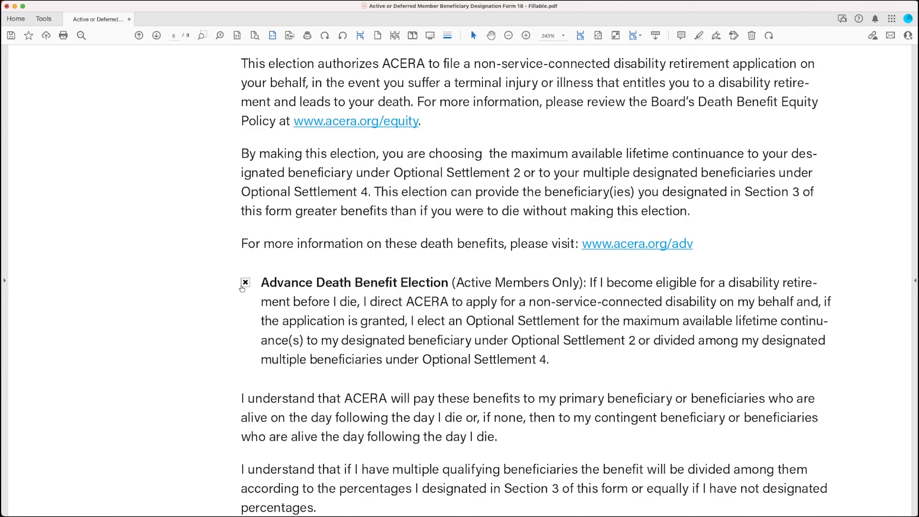
{"action": "left_click", "coordinate": [244, 281]}
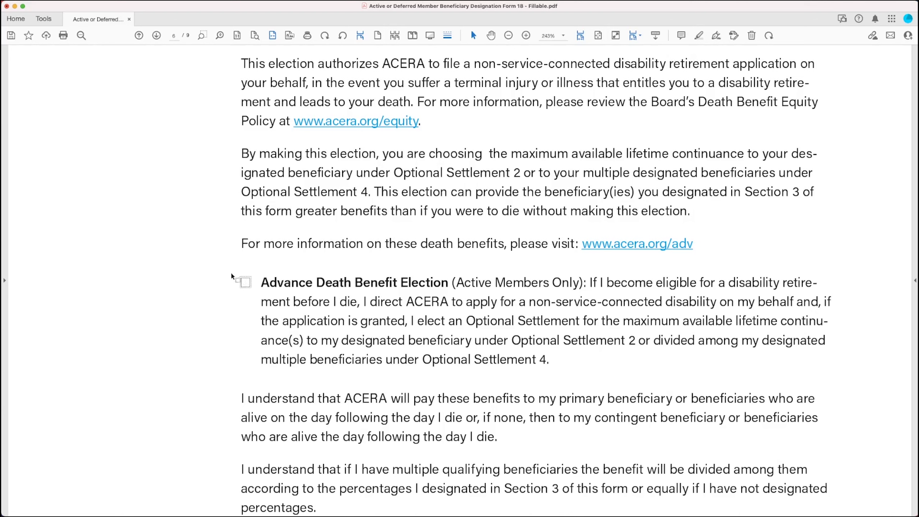
{"action": "left_click", "coordinate": [245, 281]}
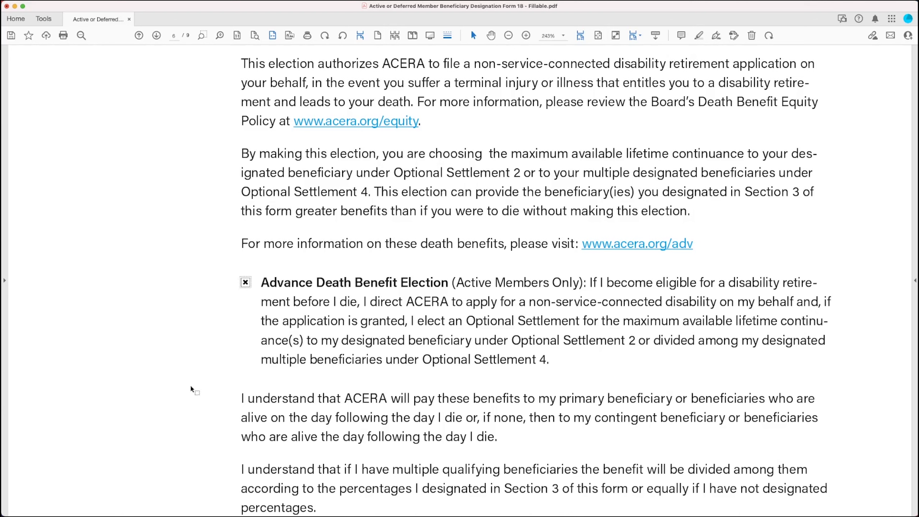
{"action": "mouse_move", "coordinate": [192, 398]}
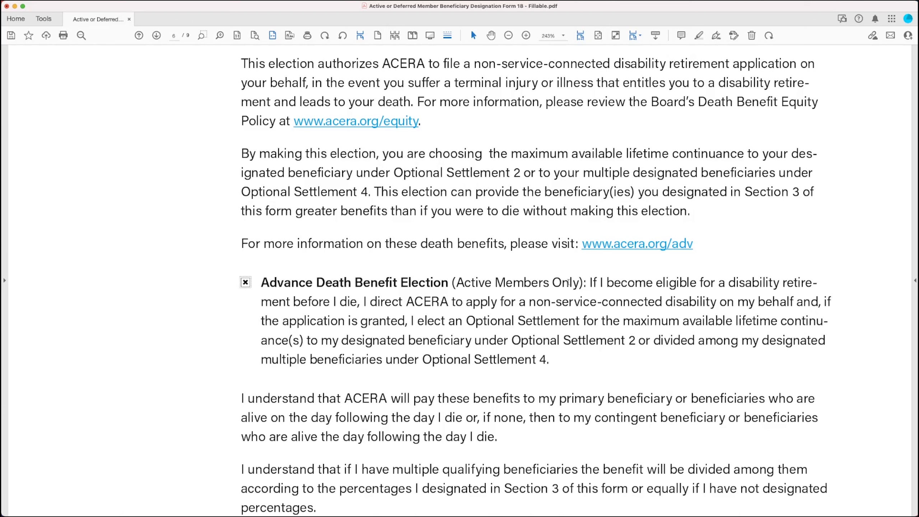
{"action": "mouse_move", "coordinate": [718, 248]}
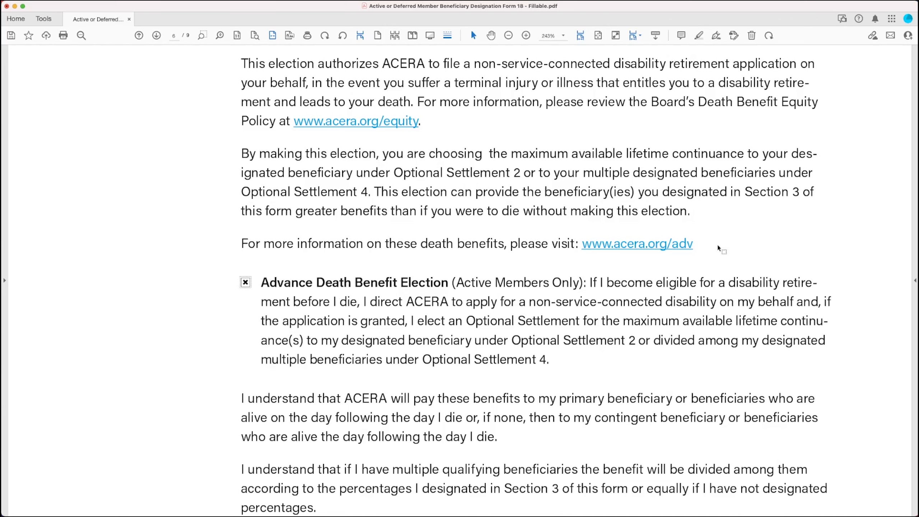
{"action": "mouse_move", "coordinate": [707, 247]}
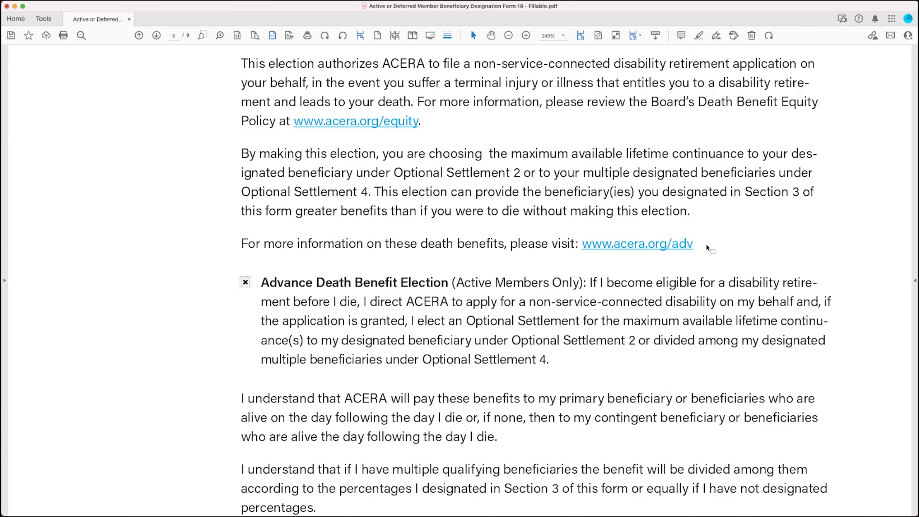
{"action": "mouse_move", "coordinate": [271, 423]}
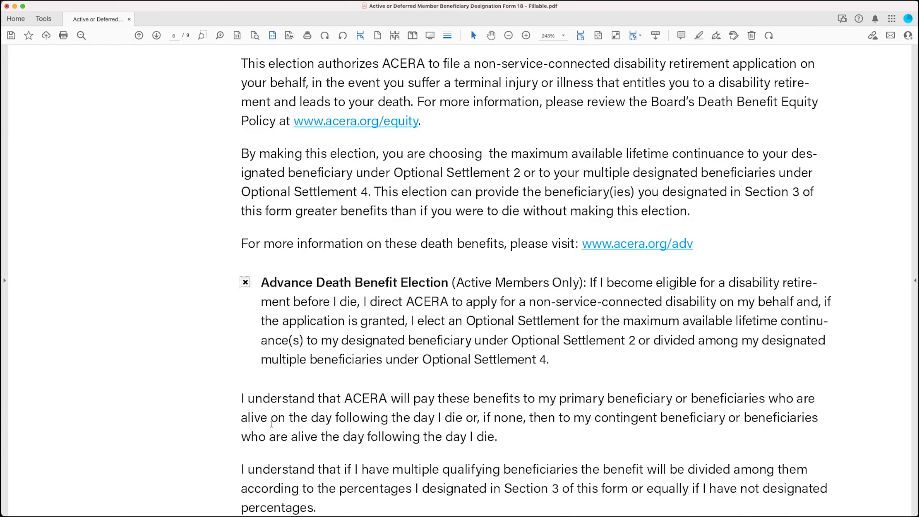
- Scroll through the remaining Section 4 paragraphs to Section 5, Signature of Member's Spouse
{"action": "scroll", "scroll_direction": "down", "scroll_amount": 3}
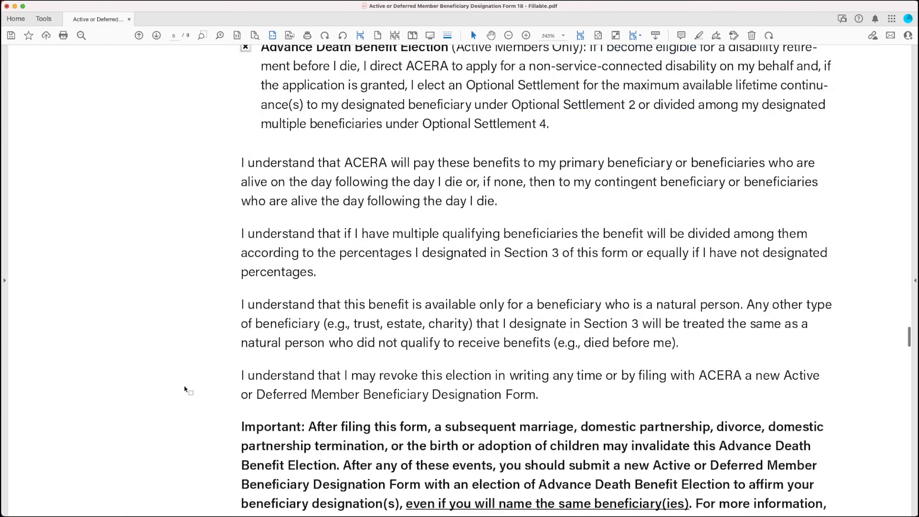
{"action": "scroll", "scroll_direction": "down", "scroll_amount": 3}
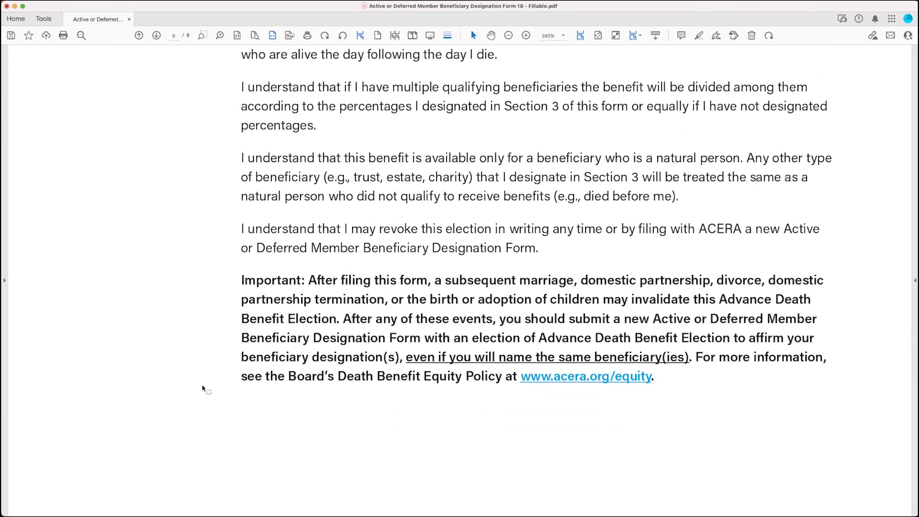
{"action": "mouse_move", "coordinate": [223, 357]}
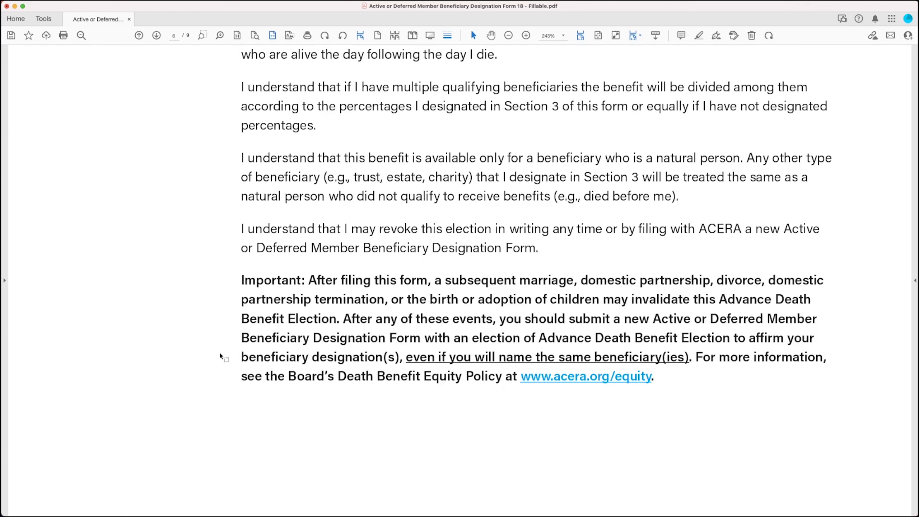
{"action": "mouse_move", "coordinate": [168, 358]}
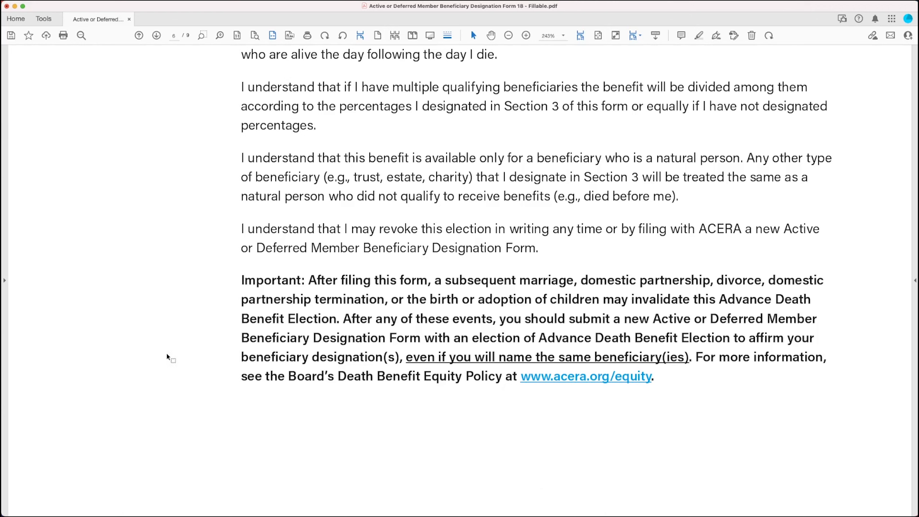
{"action": "mouse_move", "coordinate": [176, 357]}
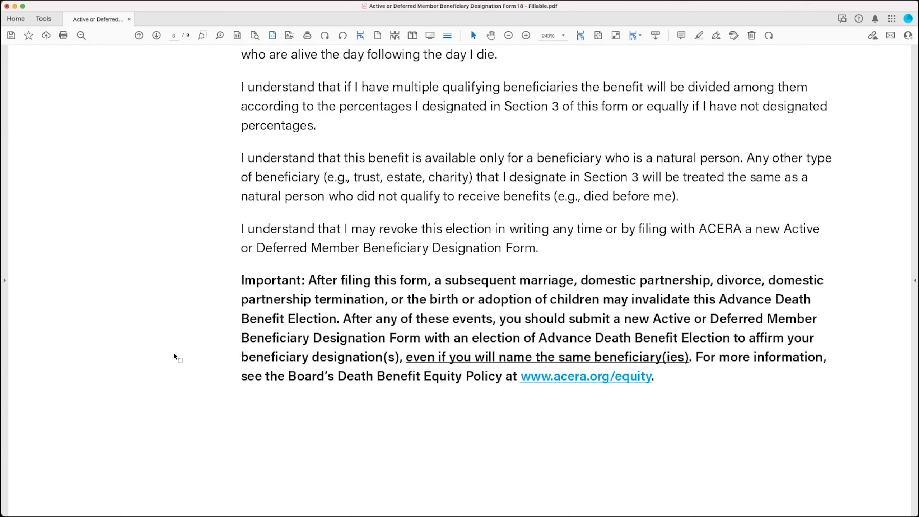
{"action": "mouse_move", "coordinate": [224, 355]}
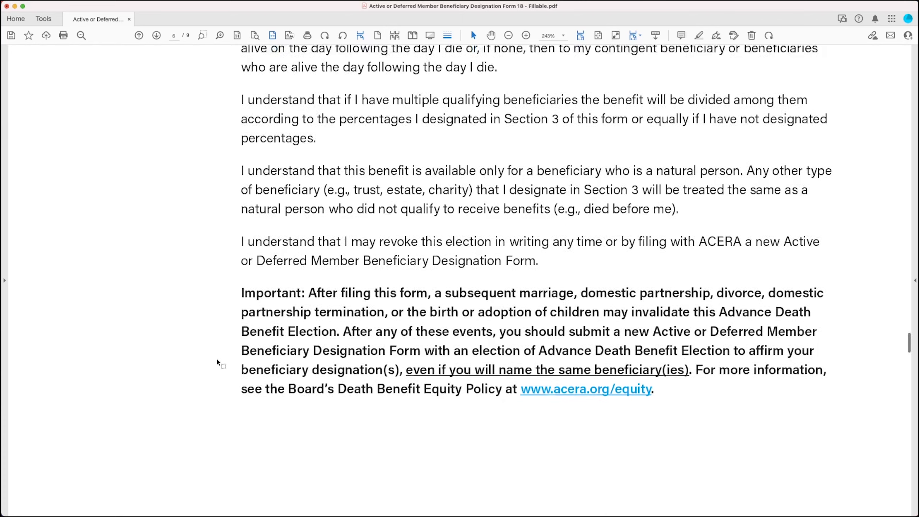
{"action": "scroll", "scroll_direction": "up", "scroll_amount": 3}
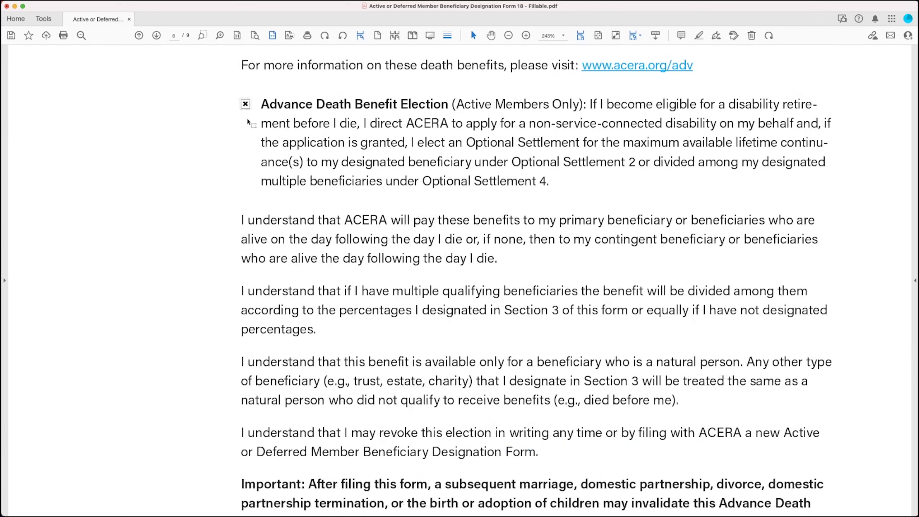
{"action": "scroll", "scroll_direction": "down", "scroll_amount": 3}
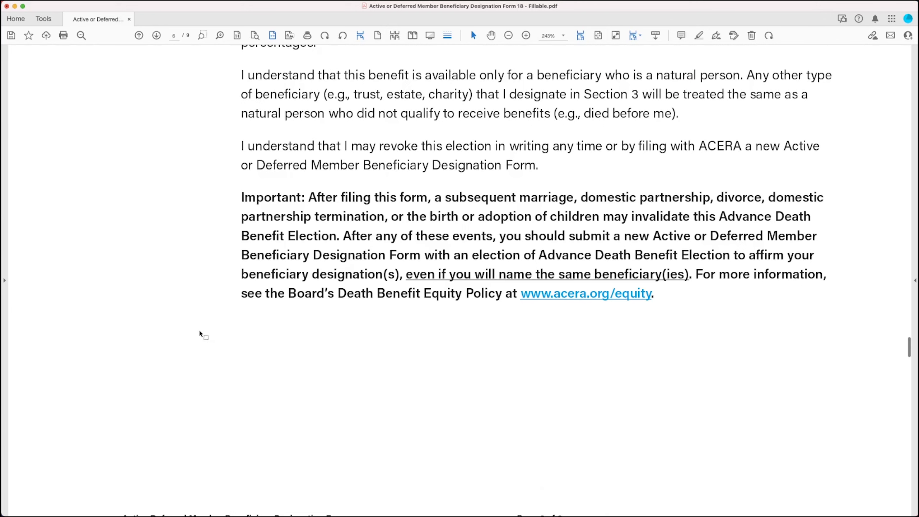
{"action": "scroll", "scroll_direction": "down", "scroll_amount": 3}
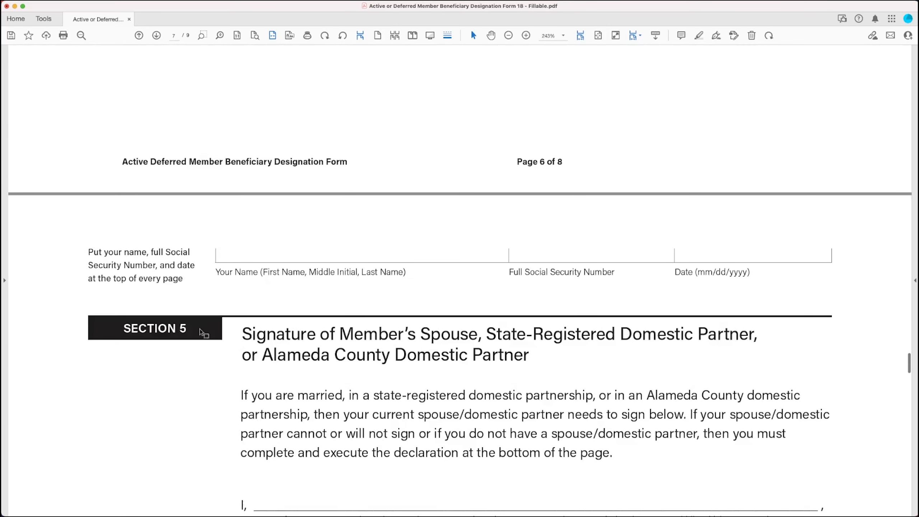
- Scroll to Section 5's blank spouse or domestic partner name, signature and date lines
{"action": "scroll", "scroll_direction": "down", "scroll_amount": 3}
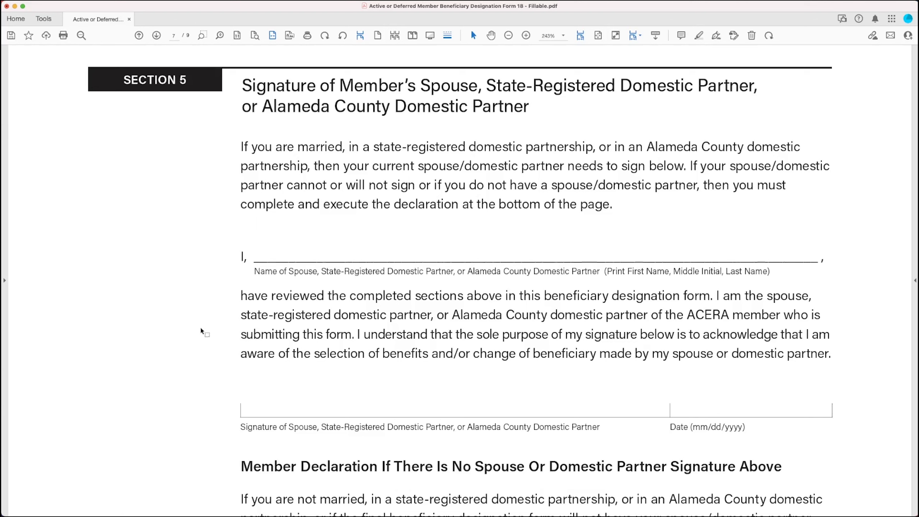
{"action": "mouse_move", "coordinate": [375, 131]}
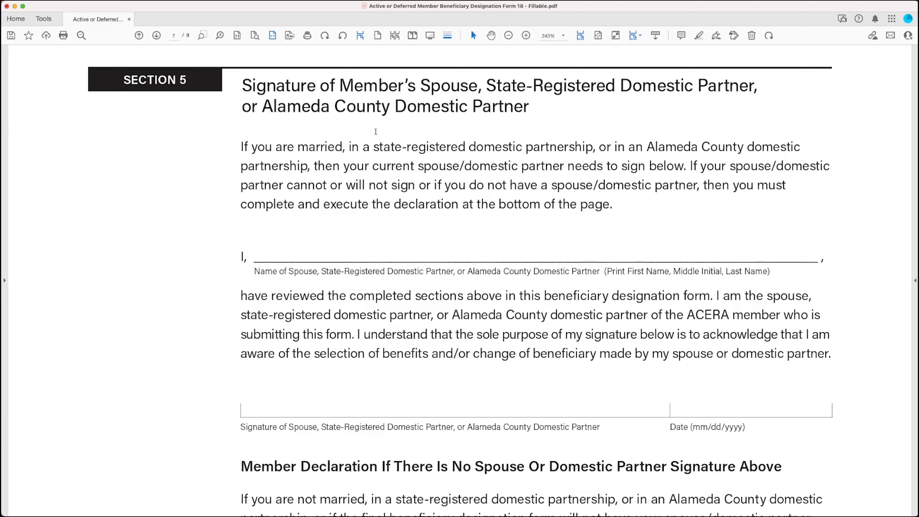
{"action": "mouse_move", "coordinate": [376, 161]}
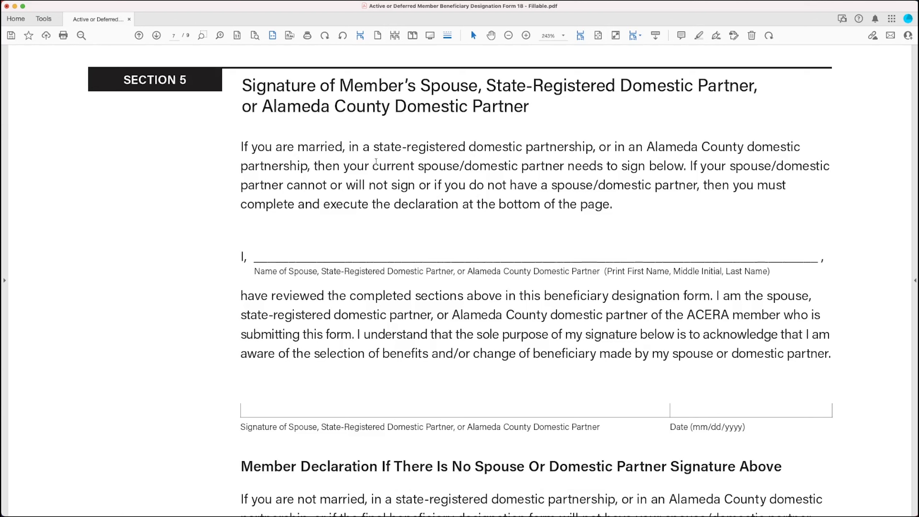
{"action": "mouse_move", "coordinate": [349, 409]}
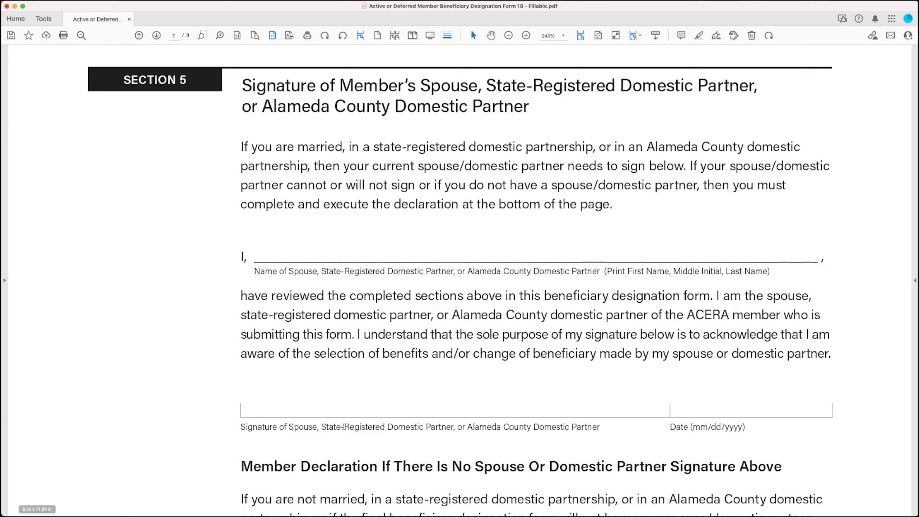
{"action": "mouse_move", "coordinate": [281, 409]}
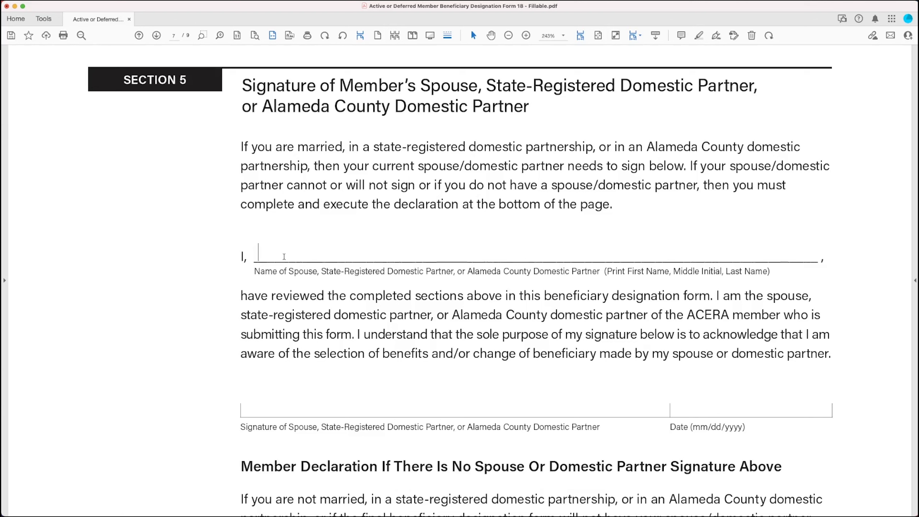
{"action": "mouse_move", "coordinate": [299, 410]}
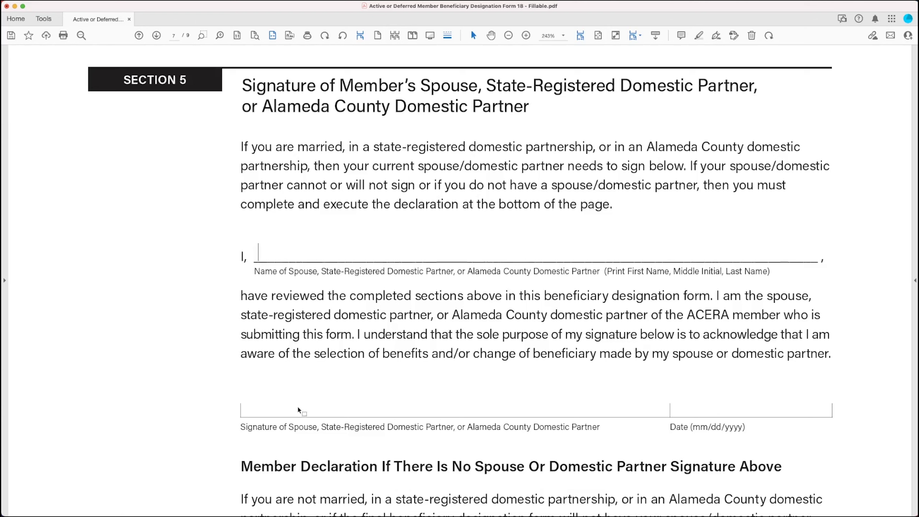
{"action": "mouse_move", "coordinate": [211, 399]}
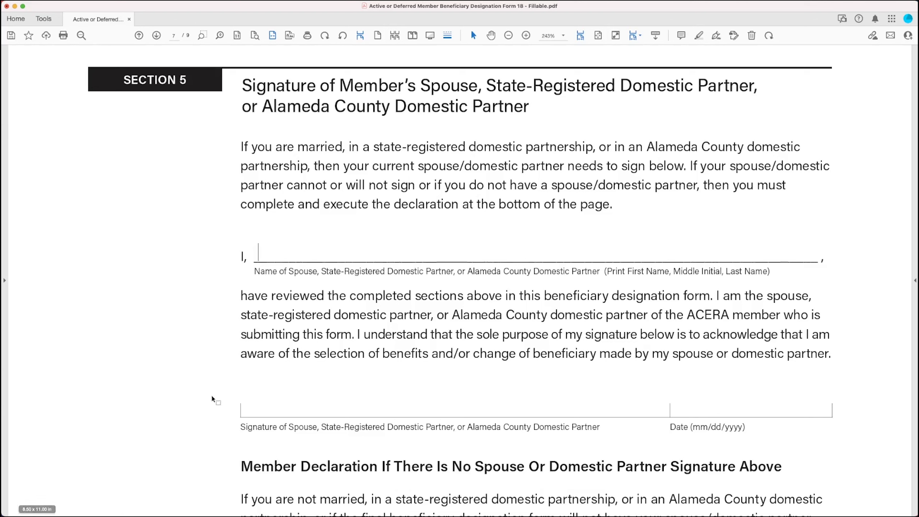
- Scroll through the Member Declaration's six unchecked marital-status options and back to the spouse signature line
{"action": "scroll", "scroll_direction": "down", "scroll_amount": 3}
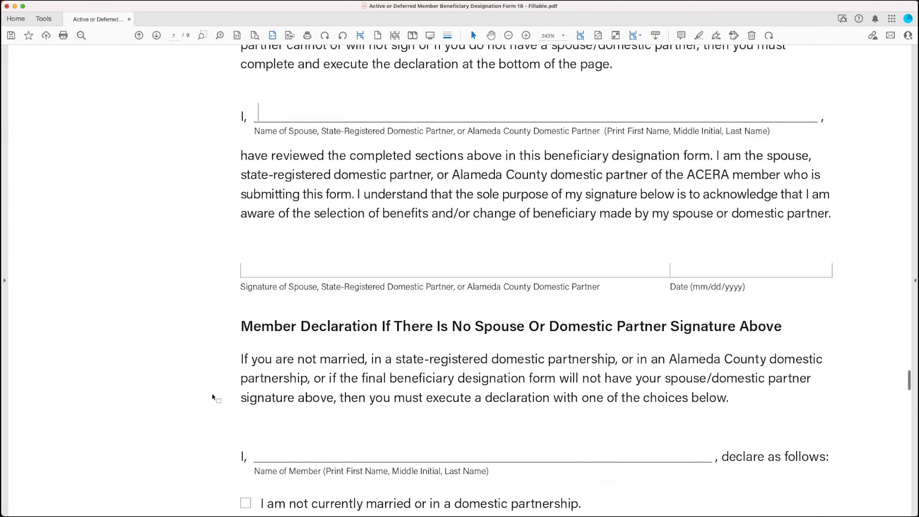
{"action": "scroll", "scroll_direction": "down", "scroll_amount": 3}
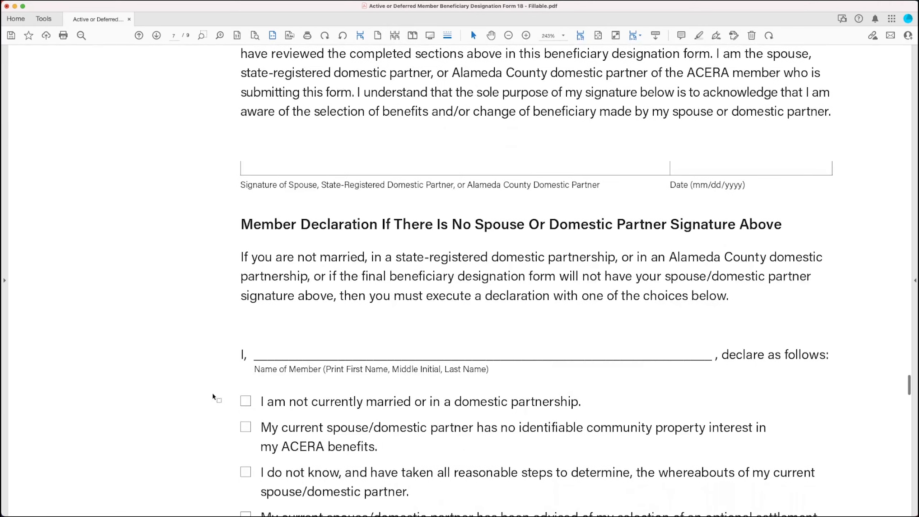
{"action": "scroll", "scroll_direction": "down", "scroll_amount": 3}
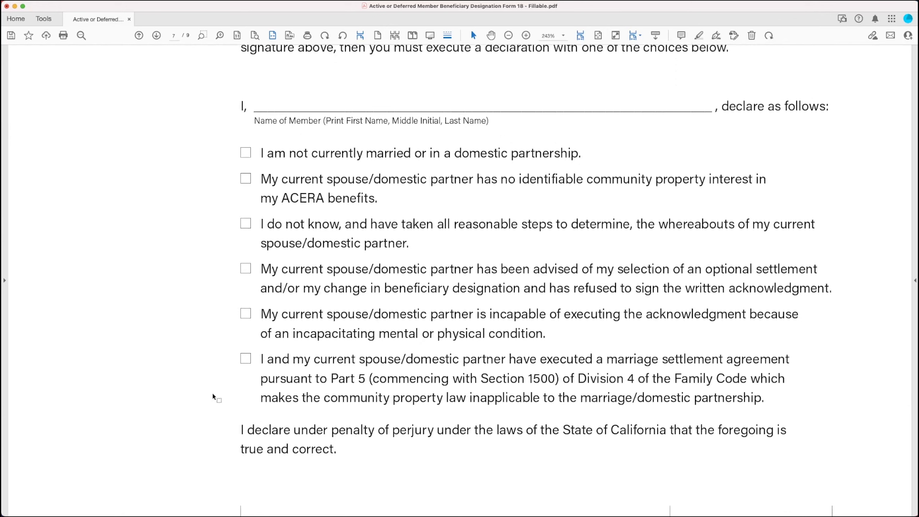
{"action": "mouse_move", "coordinate": [218, 358]}
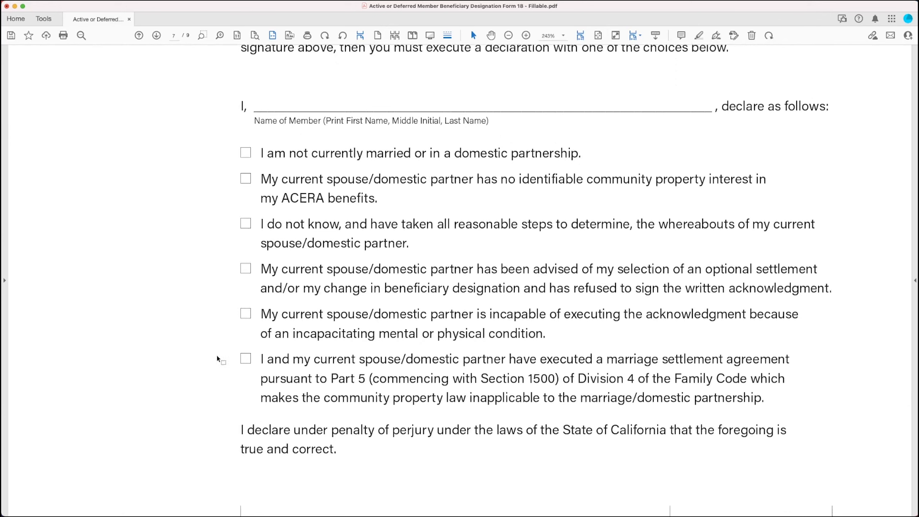
{"action": "scroll", "scroll_direction": "up", "scroll_amount": 3}
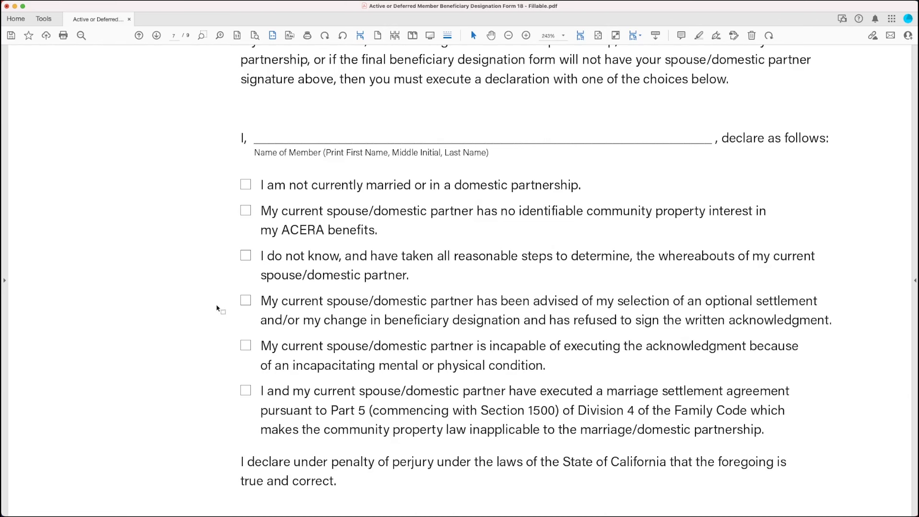
{"action": "scroll", "scroll_direction": "down", "scroll_amount": 3}
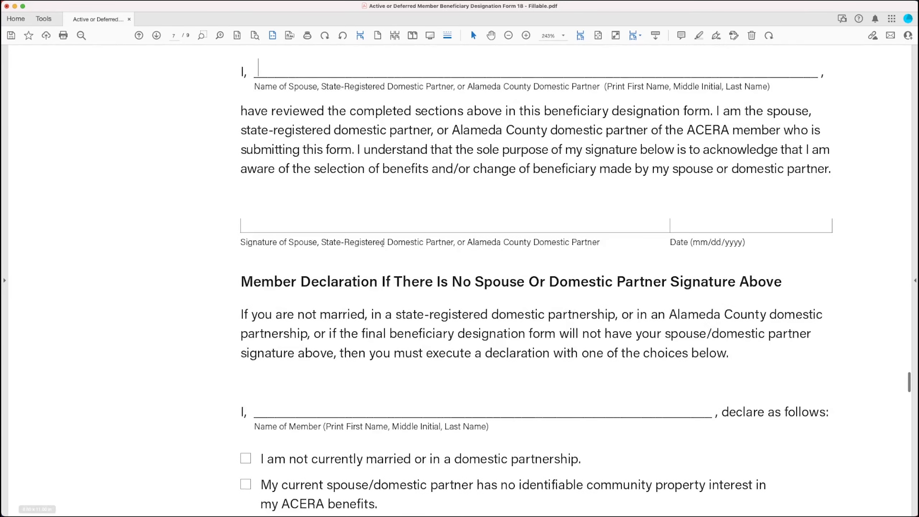
{"action": "mouse_move", "coordinate": [393, 218]}
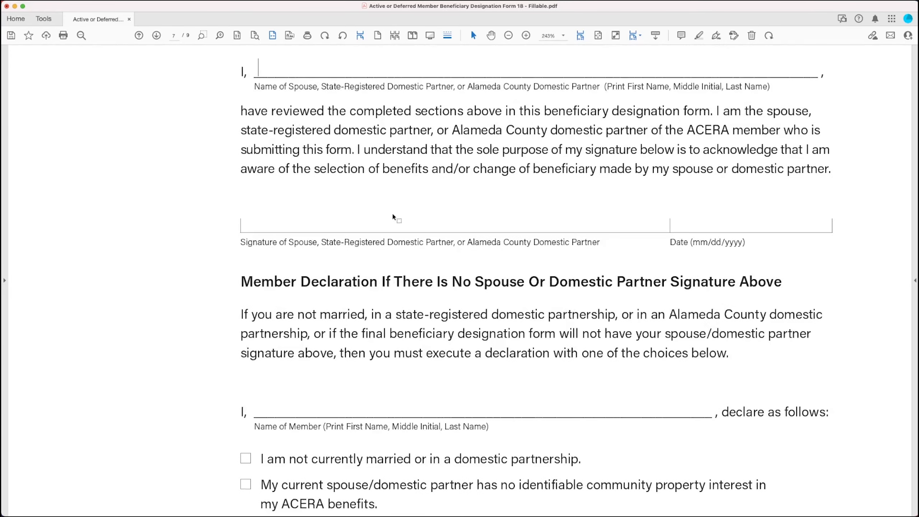
{"action": "mouse_move", "coordinate": [385, 261]}
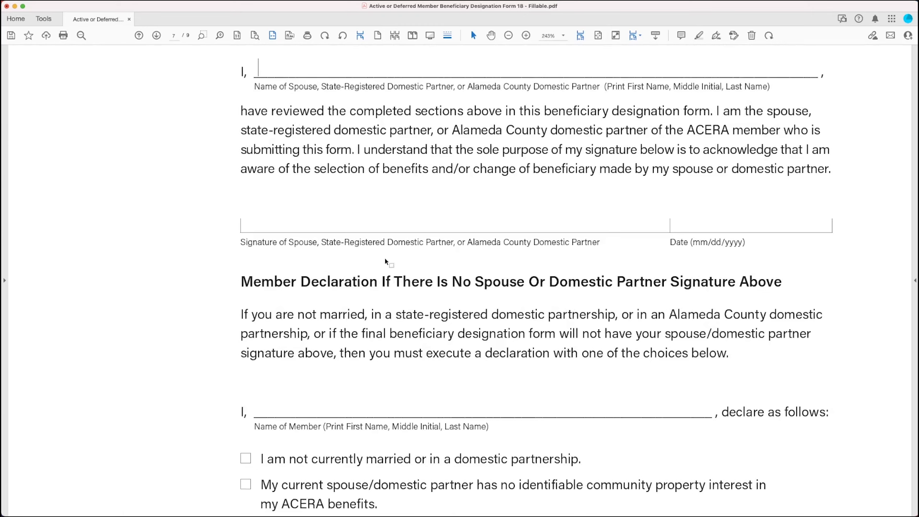
- Scroll past Section 6's blank member signature fields to the How to Submit Your Form page
{"action": "scroll", "scroll_direction": "down", "scroll_amount": 3}
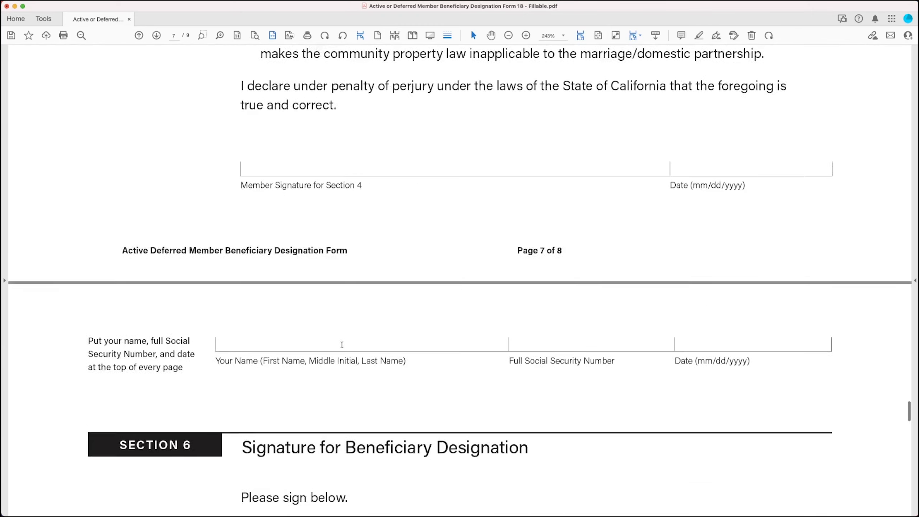
{"action": "scroll", "scroll_direction": "down", "scroll_amount": 3}
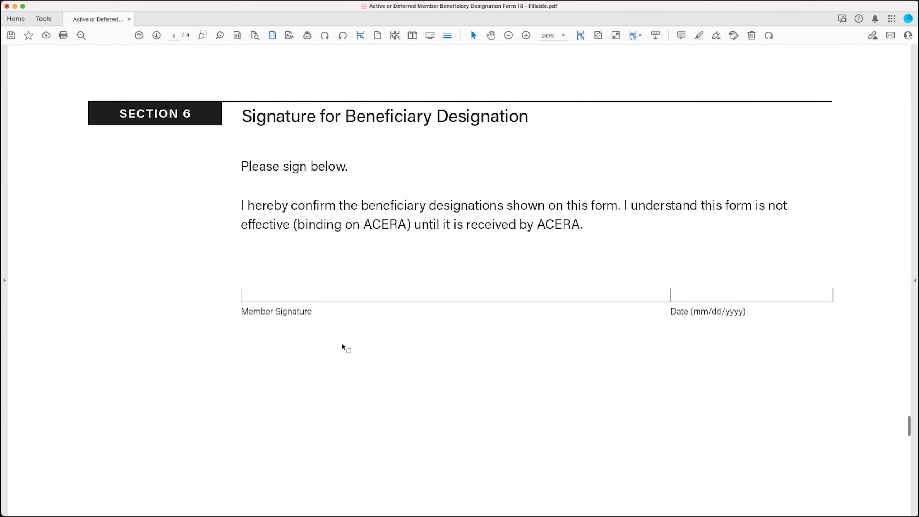
{"action": "mouse_move", "coordinate": [344, 342]}
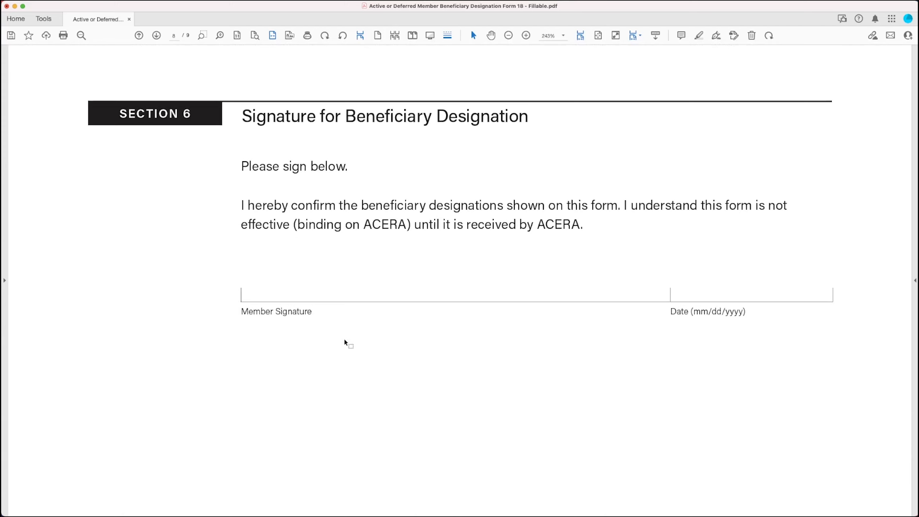
{"action": "mouse_move", "coordinate": [327, 291]}
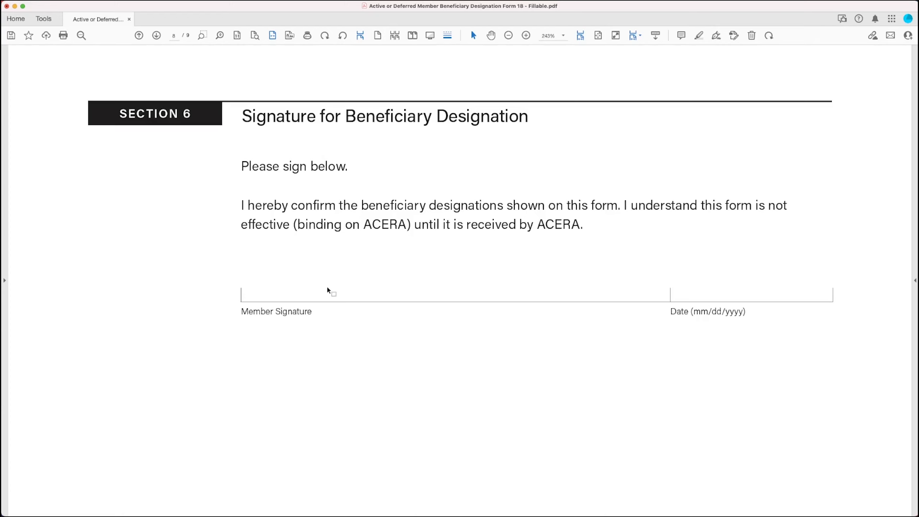
{"action": "mouse_move", "coordinate": [330, 291]}
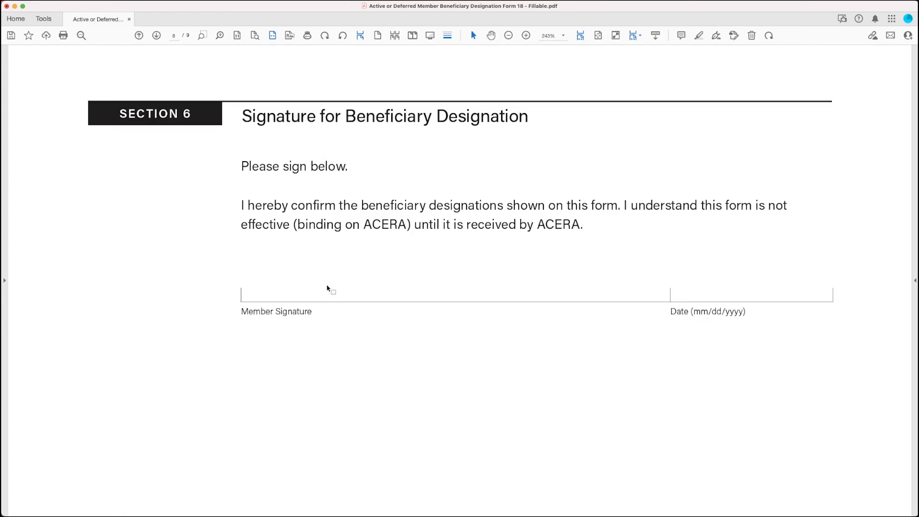
{"action": "scroll", "scroll_direction": "down", "scroll_amount": 3}
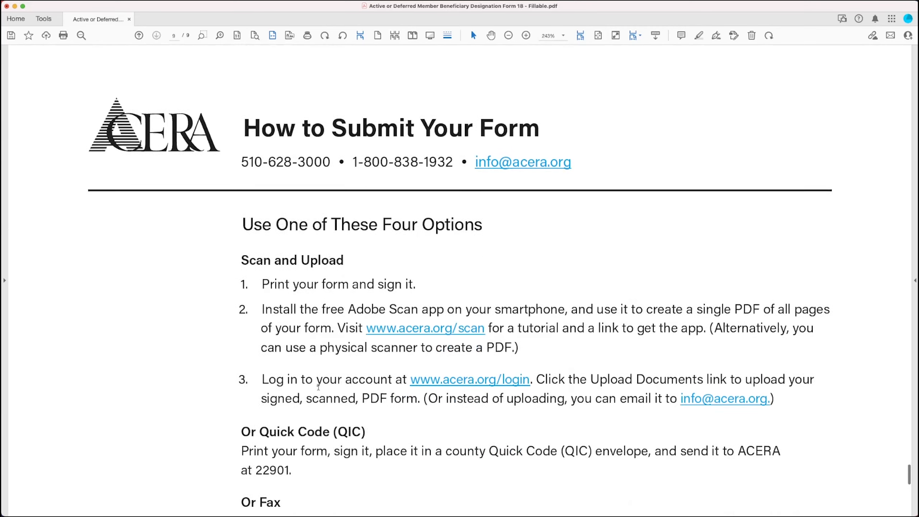
- Scroll to show all four submission options: Scan and Upload, Quick Code, Fax and Mail with ACERA's address
{"action": "scroll", "scroll_direction": "down", "scroll_amount": 3}
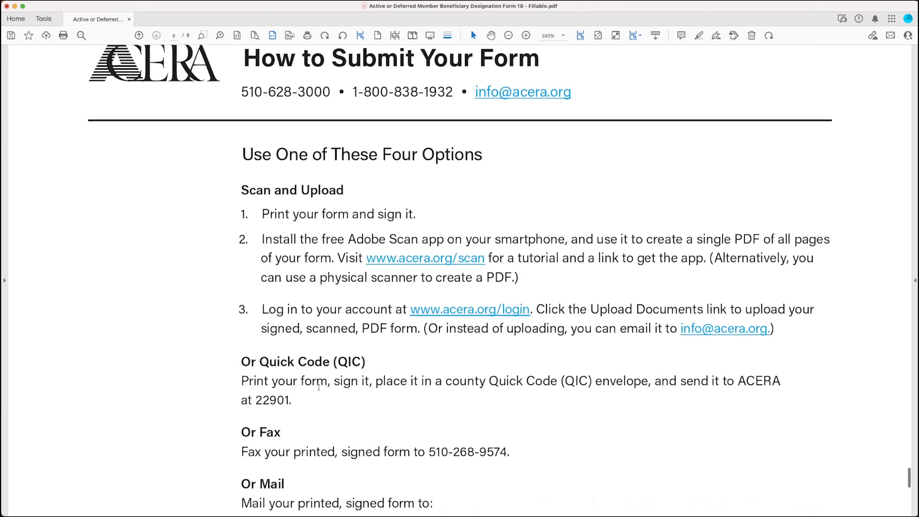
{"action": "scroll", "scroll_direction": "down", "scroll_amount": 3}
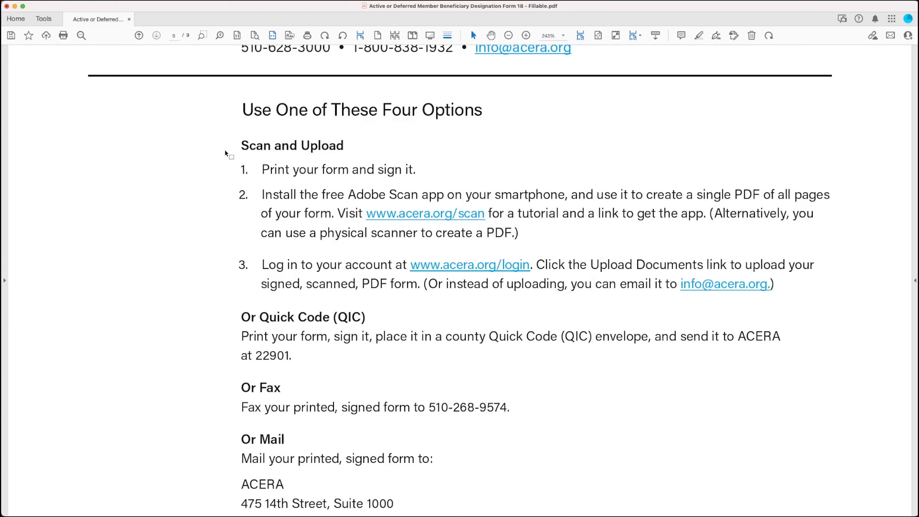
{"action": "mouse_move", "coordinate": [379, 197]}
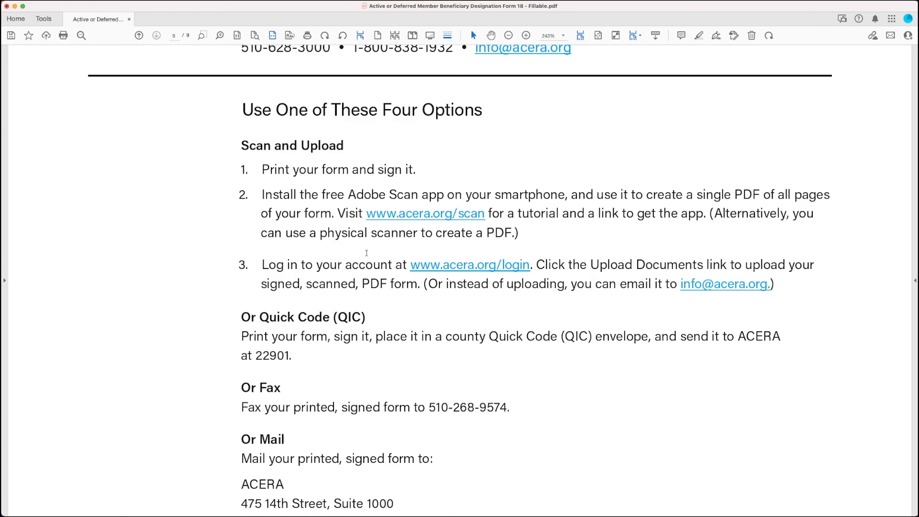
{"action": "mouse_move", "coordinate": [532, 278]}
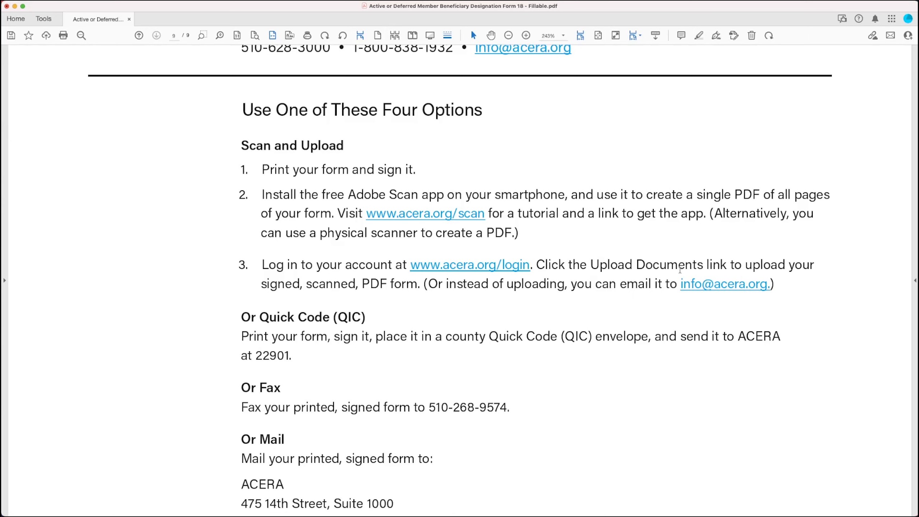
{"action": "mouse_move", "coordinate": [725, 305]}
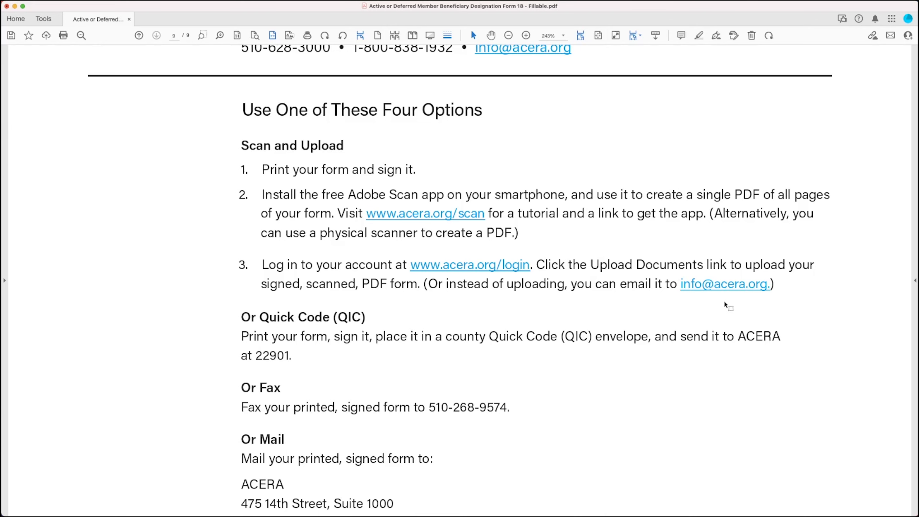
{"action": "mouse_move", "coordinate": [189, 377]}
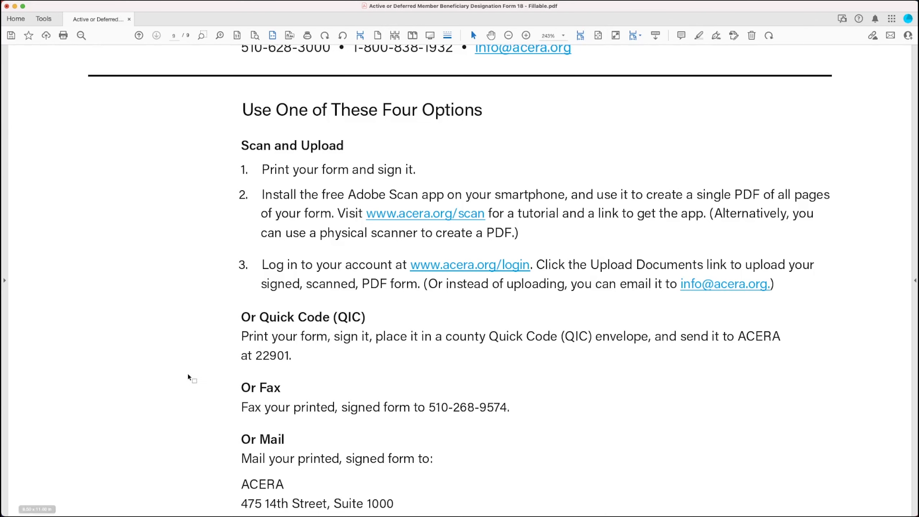
- Scroll to the bottom of the submission page revealing ACERA's Oakland mailing address
{"action": "scroll", "scroll_direction": "down", "scroll_amount": 3}
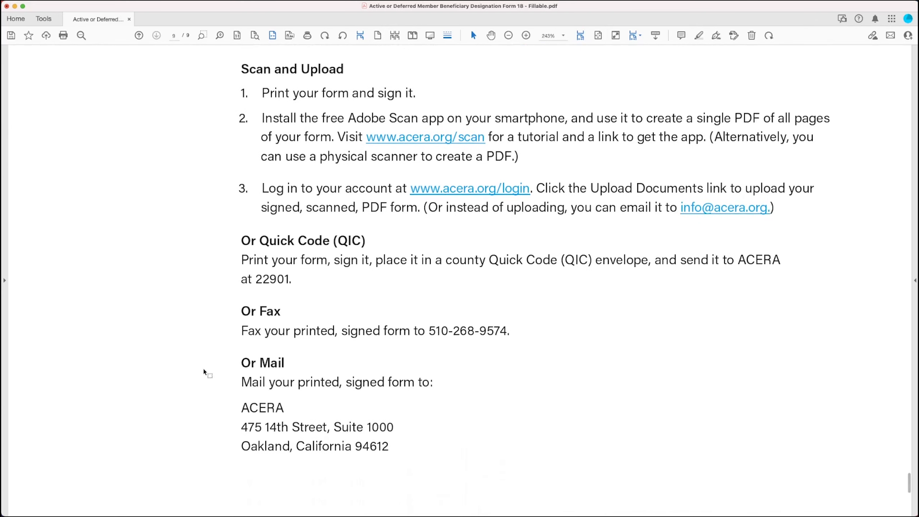
{"action": "mouse_move", "coordinate": [275, 301]}
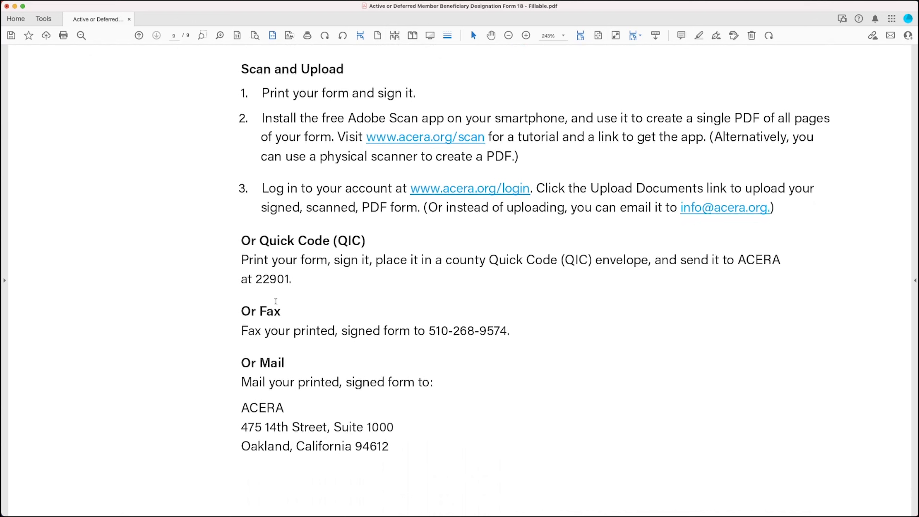
{"action": "mouse_move", "coordinate": [321, 273]}
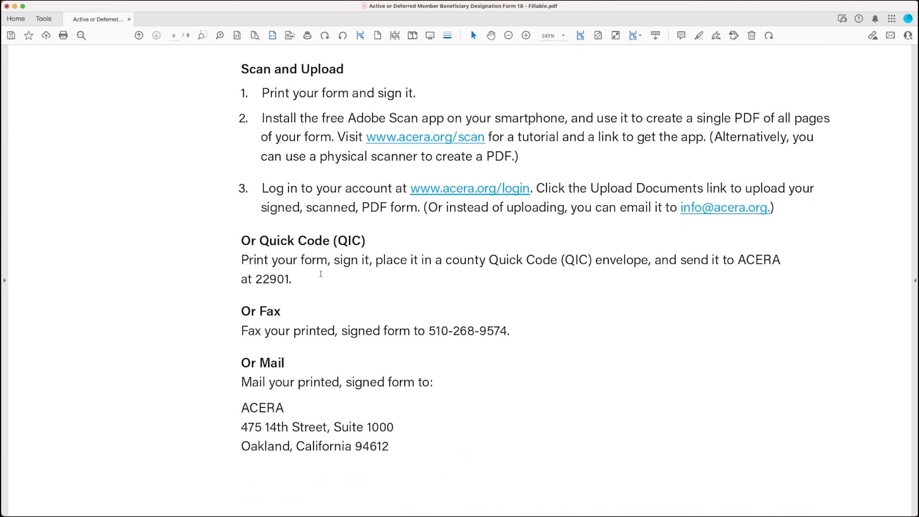
{"action": "mouse_move", "coordinate": [550, 285]}
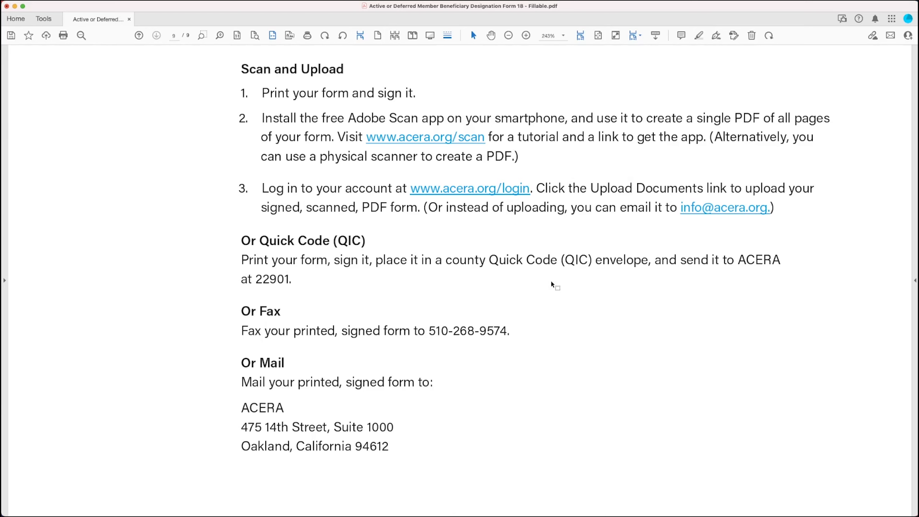
{"action": "mouse_move", "coordinate": [549, 280]}
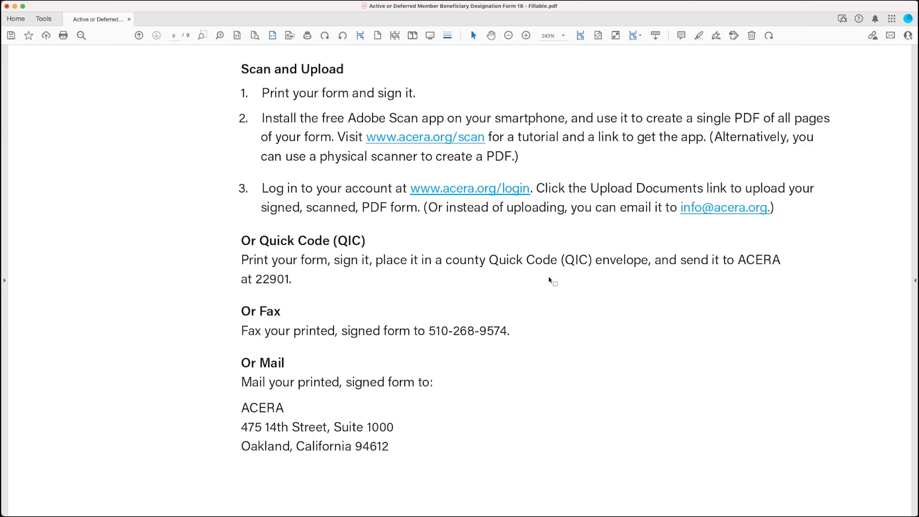
{"action": "mouse_move", "coordinate": [264, 287]}
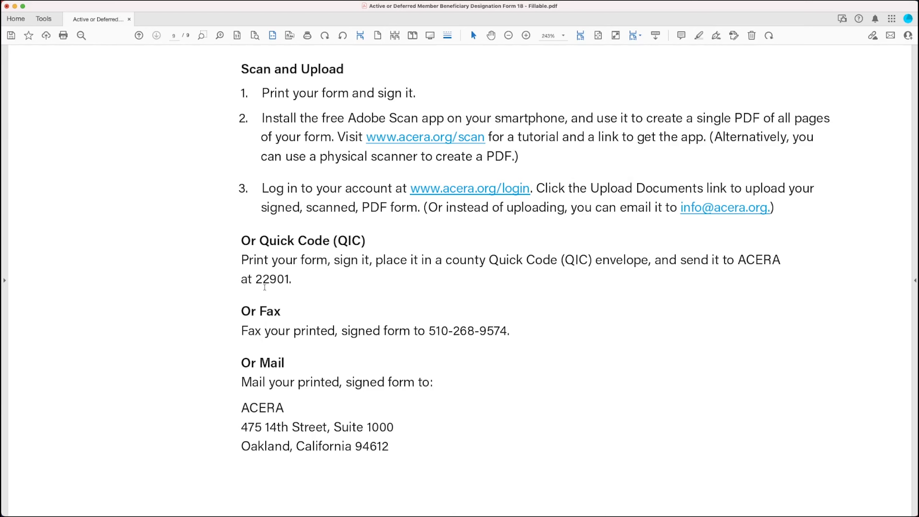
{"action": "mouse_move", "coordinate": [220, 356]}
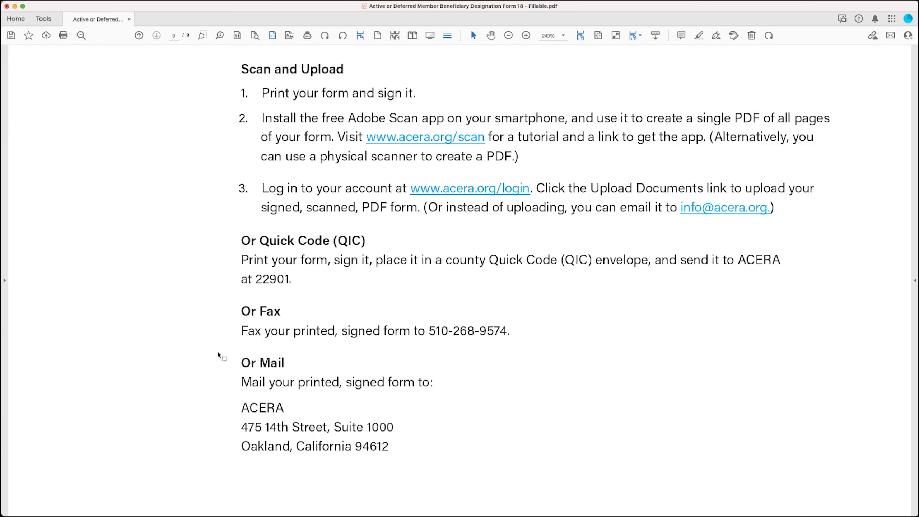
{"action": "scroll", "scroll_direction": "down", "scroll_amount": 3}
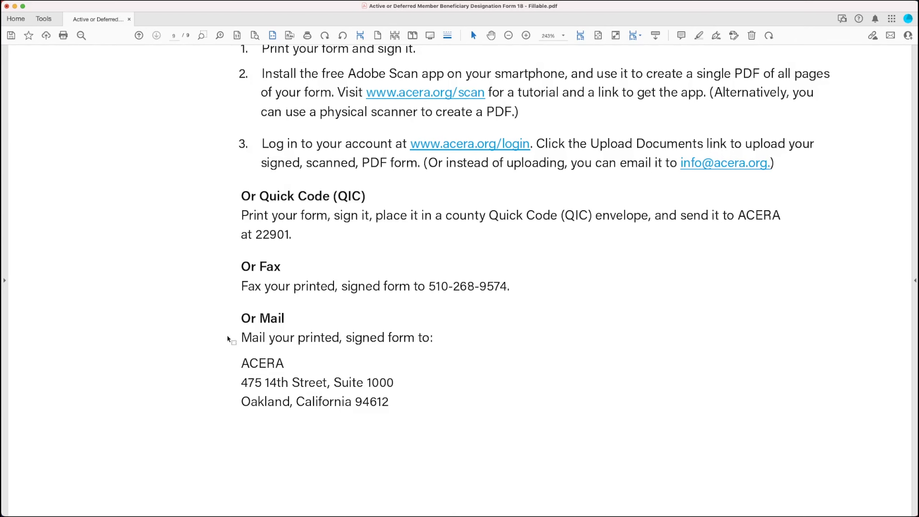
{"action": "mouse_move", "coordinate": [224, 393]}
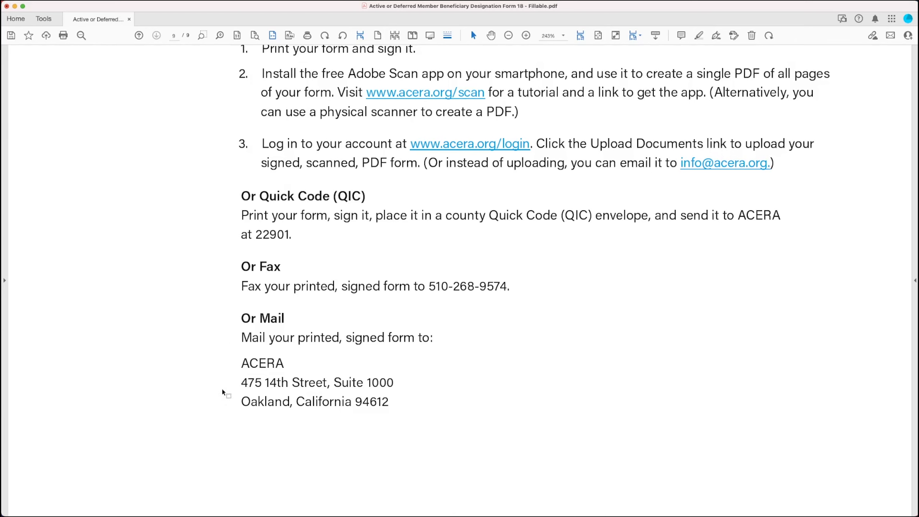